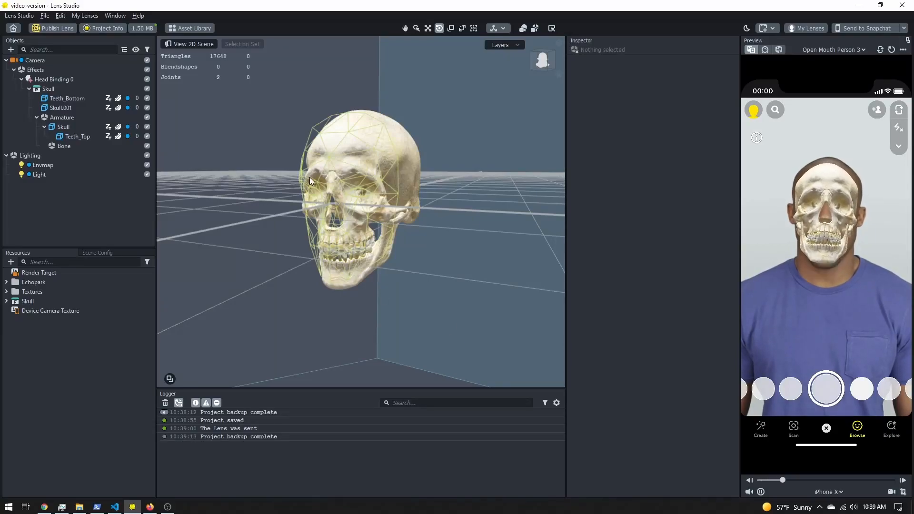
# - Select the armature's jaw Bone and tilt its rotation gizmo so the lower jaw opens slightly
pyautogui.click(64, 146)
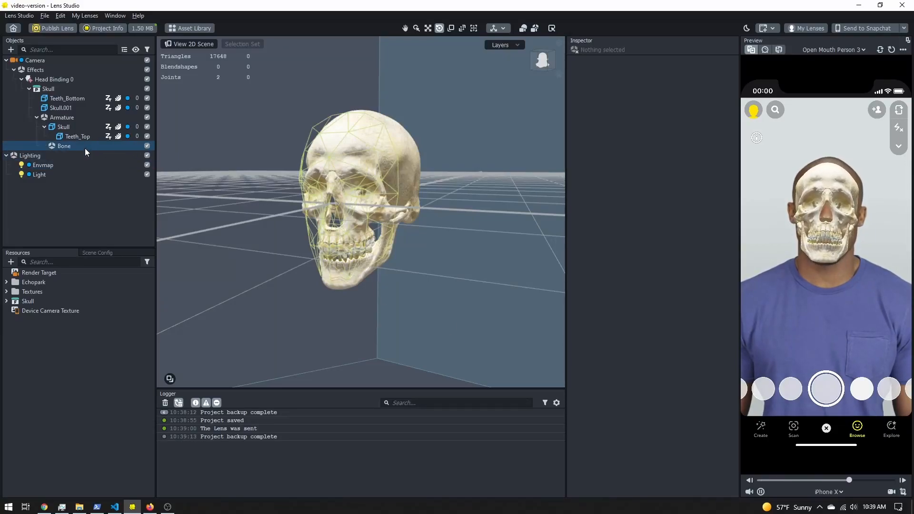
pyautogui.click(64, 145)
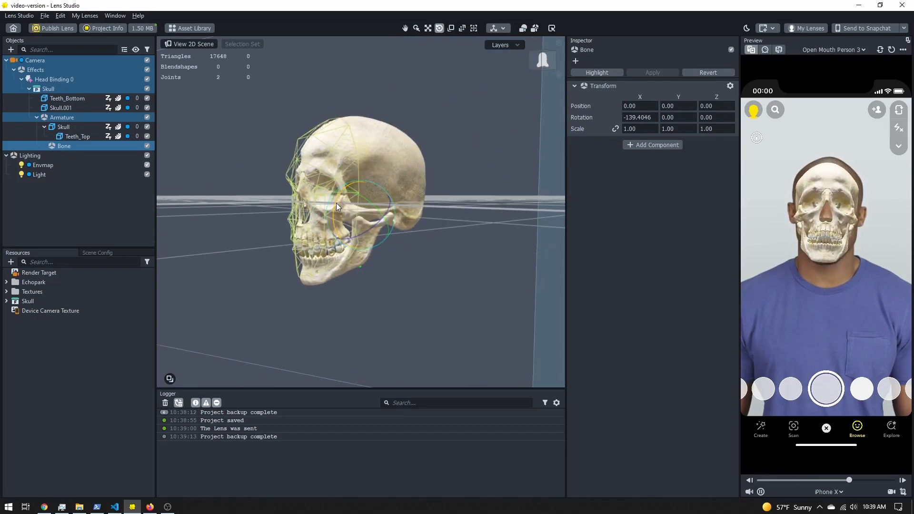
pyautogui.moveTo(341, 207); pyautogui.dragTo(347, 203)
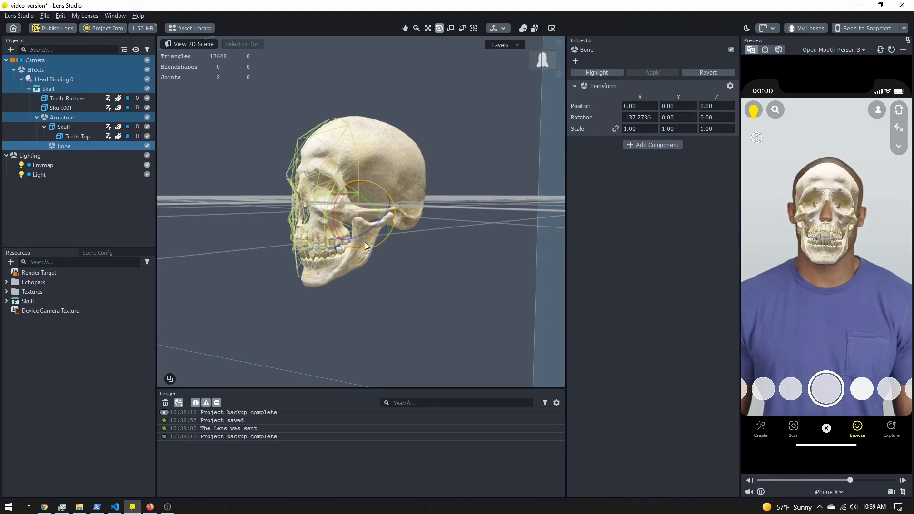
pyautogui.moveTo(365, 245); pyautogui.dragTo(324, 273)
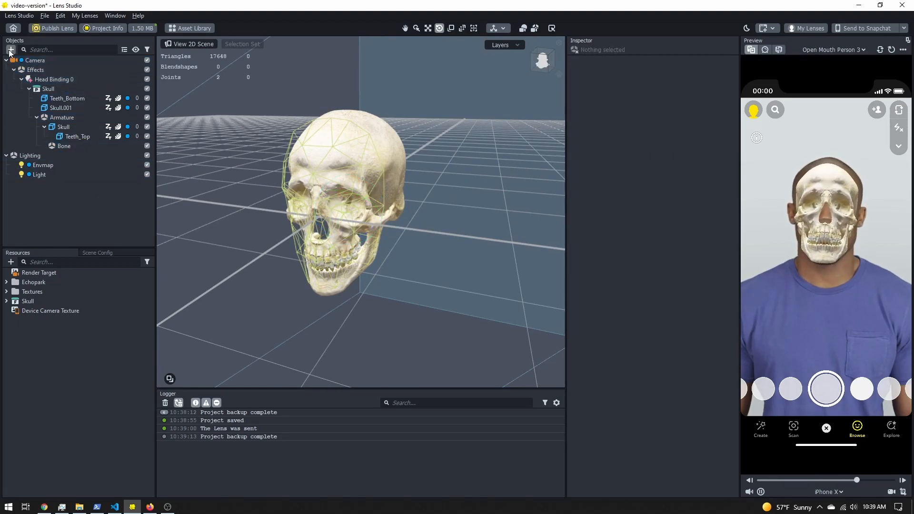
# - Add a Face Mesh object under its own head binding so a grey face covers the preview
pyautogui.click(10, 50)
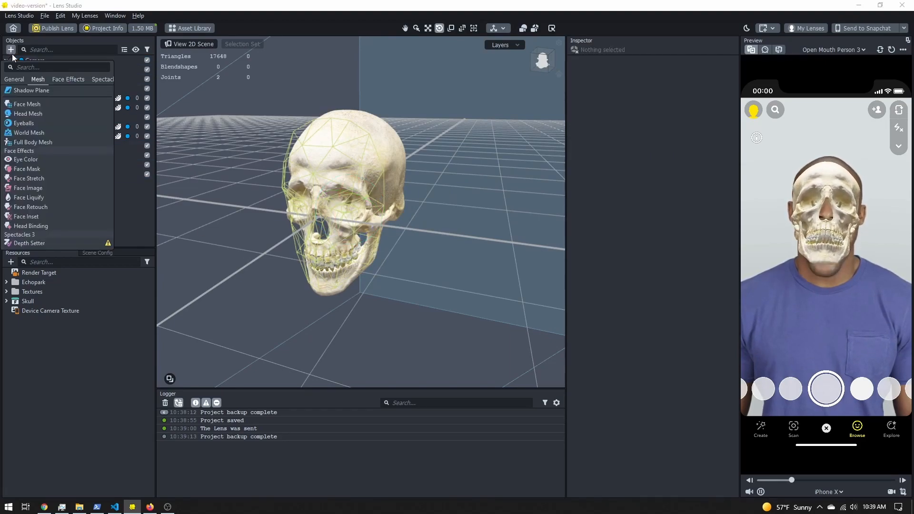
pyautogui.click(28, 114)
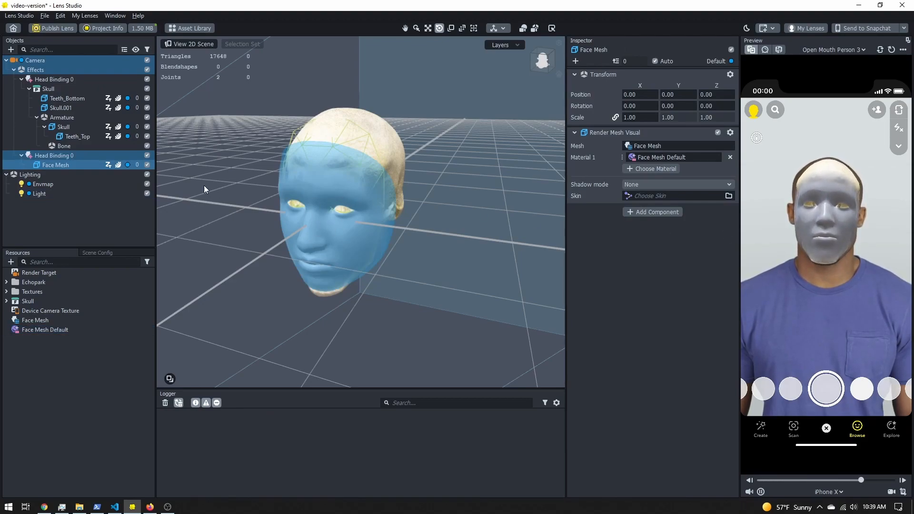
pyautogui.click(55, 165)
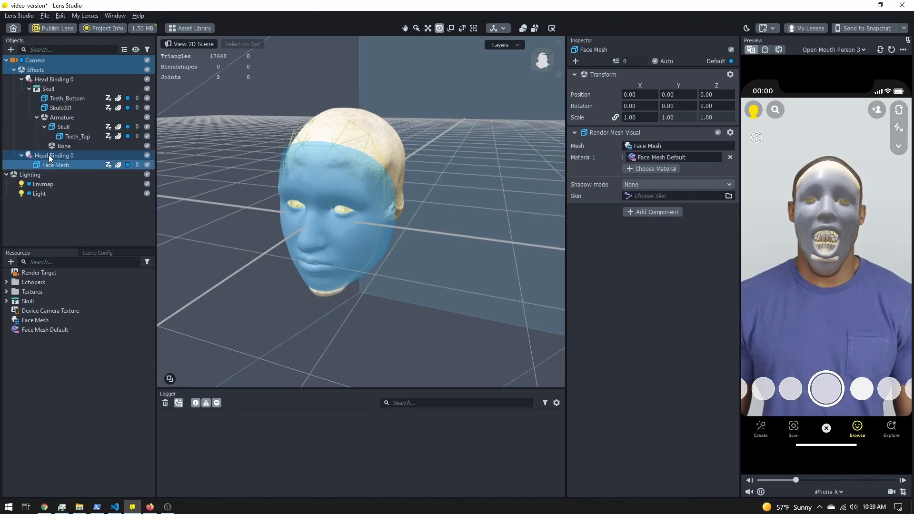
pyautogui.click(54, 155)
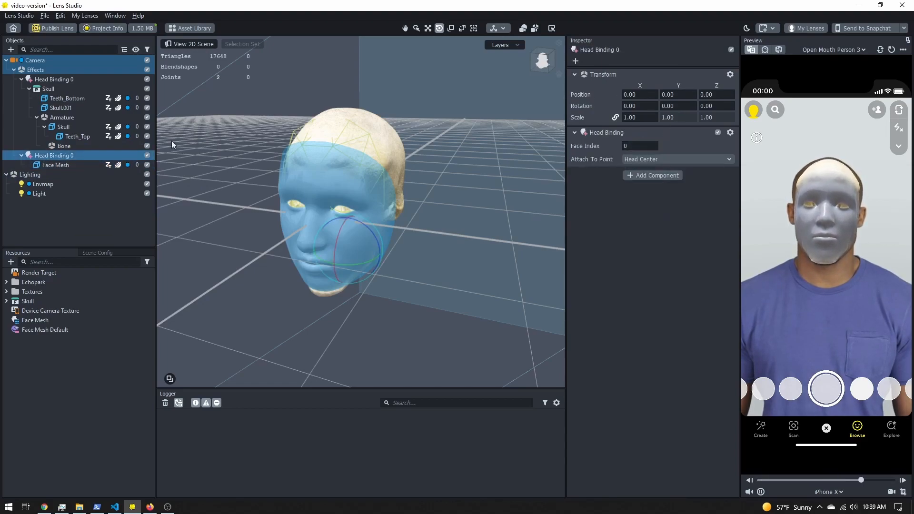
# - Show the Face Mesh resource settings and add a new Script resource
pyautogui.click(35, 320)
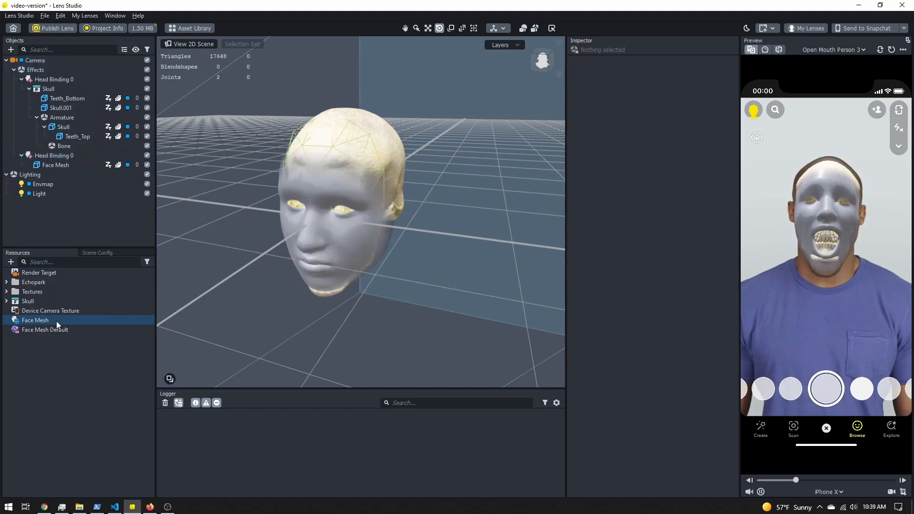
pyautogui.click(34, 320)
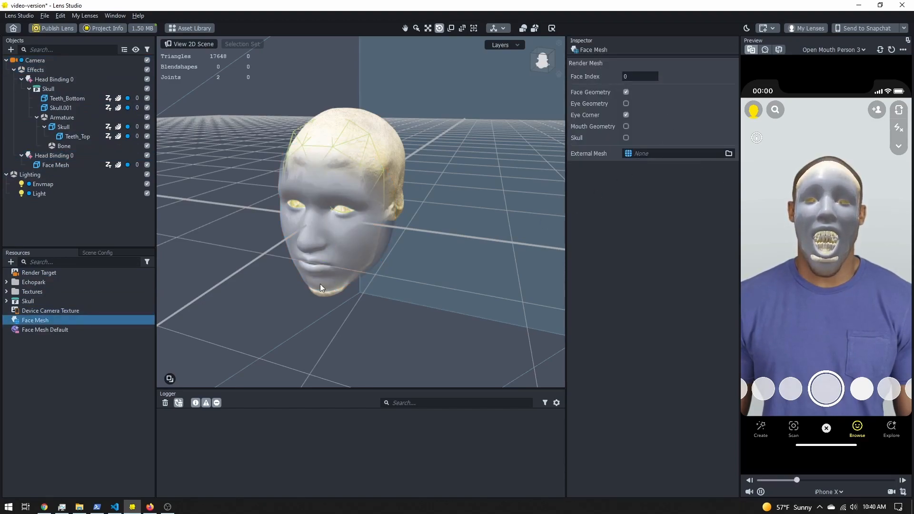
pyautogui.click(11, 263)
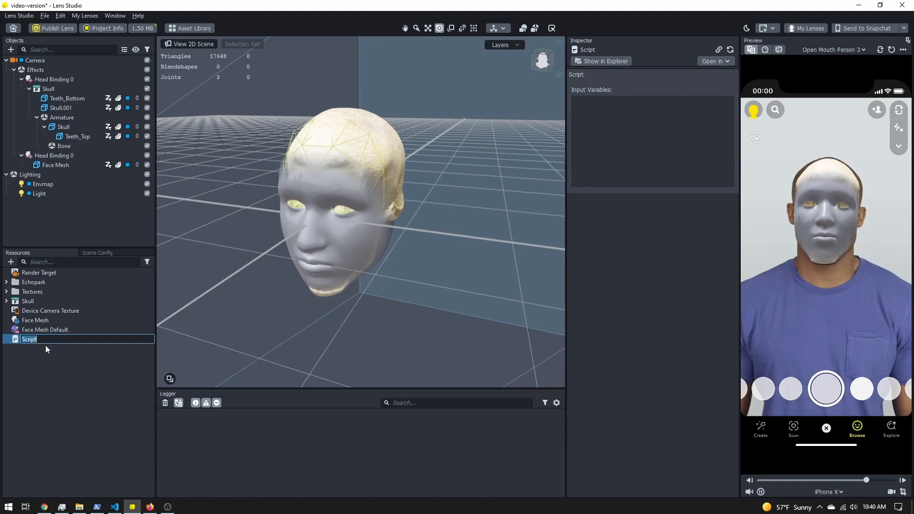
# - Name the script ExpressionsLinker and open it in the built-in editor
pyautogui.write('Expression')
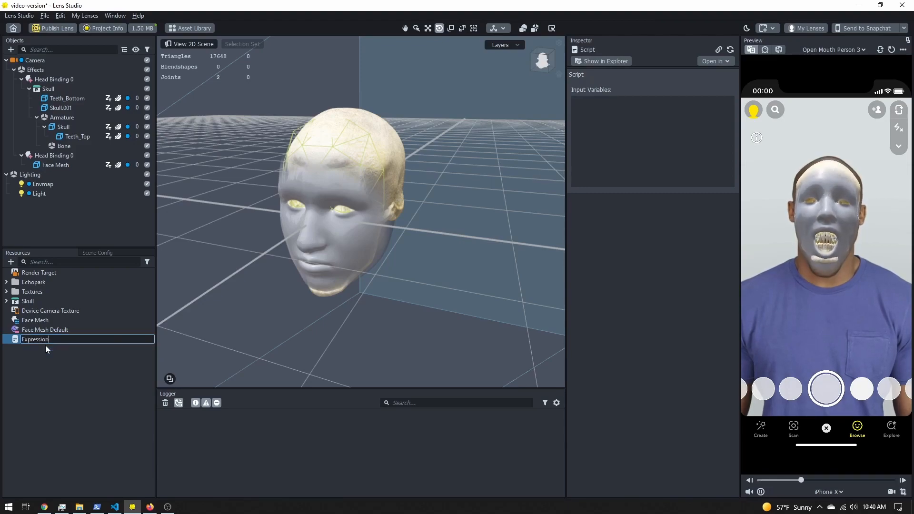
pyautogui.write('ExpressionsLinker')
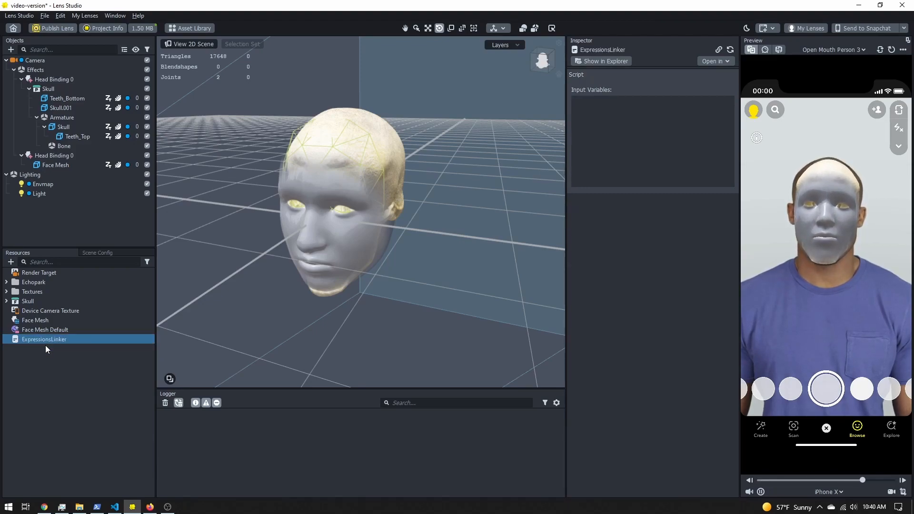
pyautogui.click(44, 330)
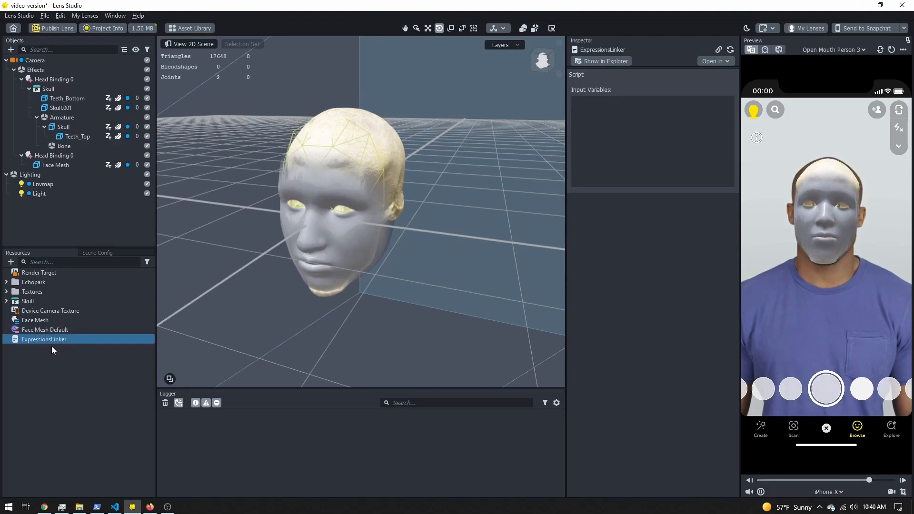
pyautogui.click(714, 61)
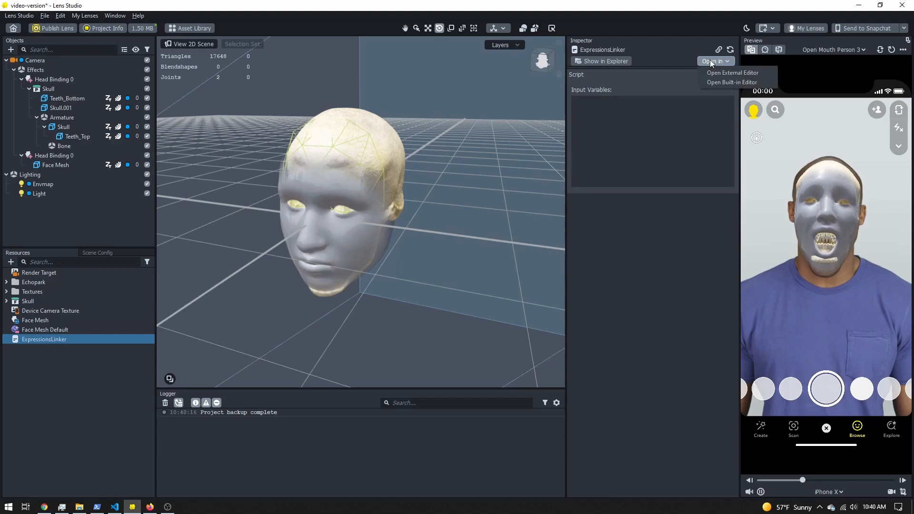
pyautogui.click(731, 82)
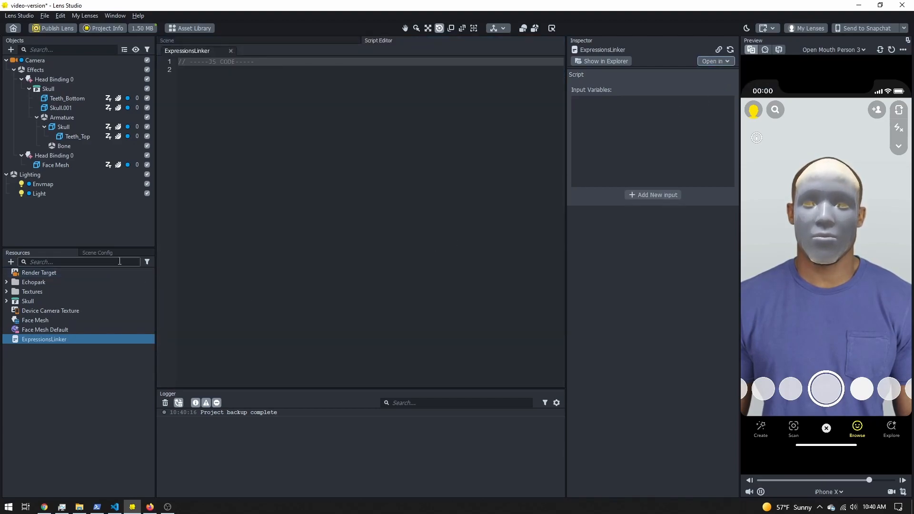
# - Add a scene object carrying the script and set its event to Frame Updated
pyautogui.click(34, 60)
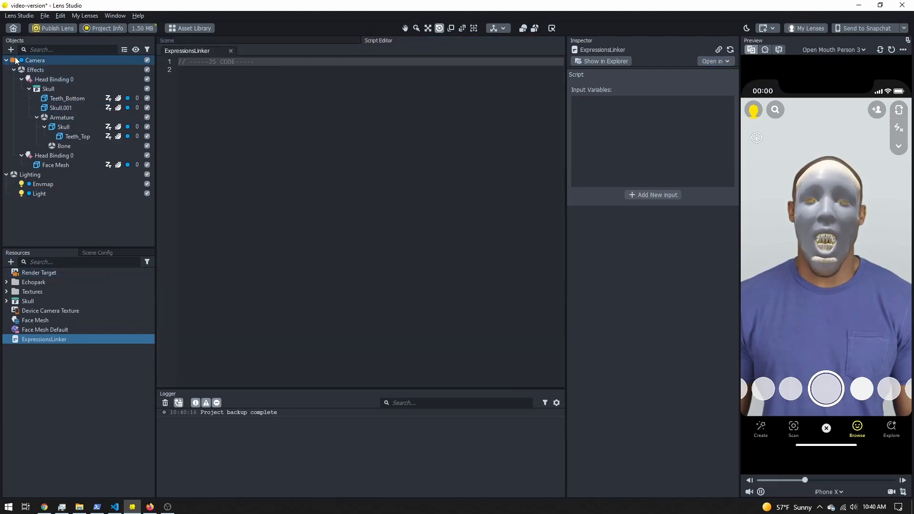
pyautogui.click(10, 49)
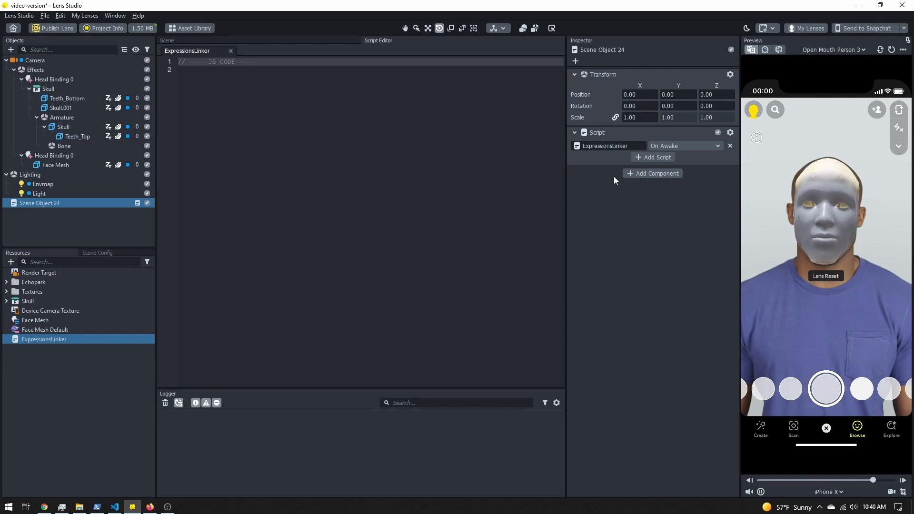
pyautogui.click(685, 145)
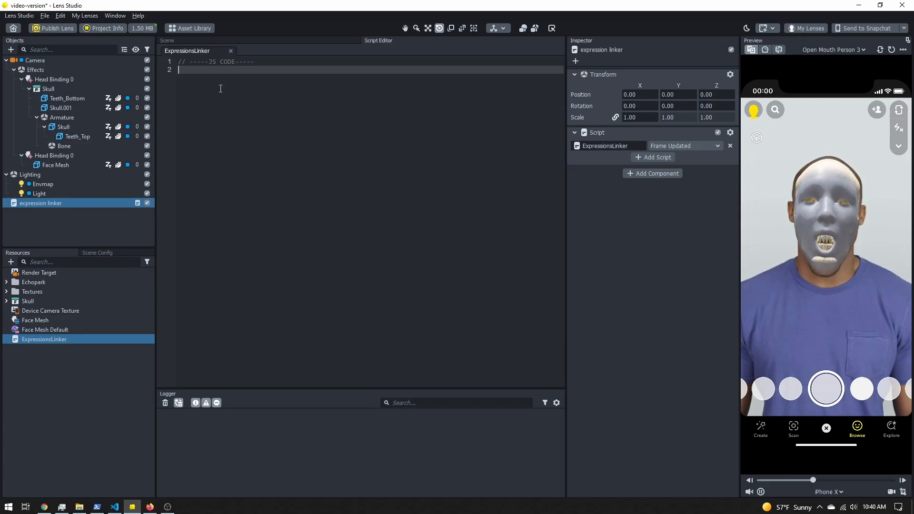
pyautogui.write('@input')
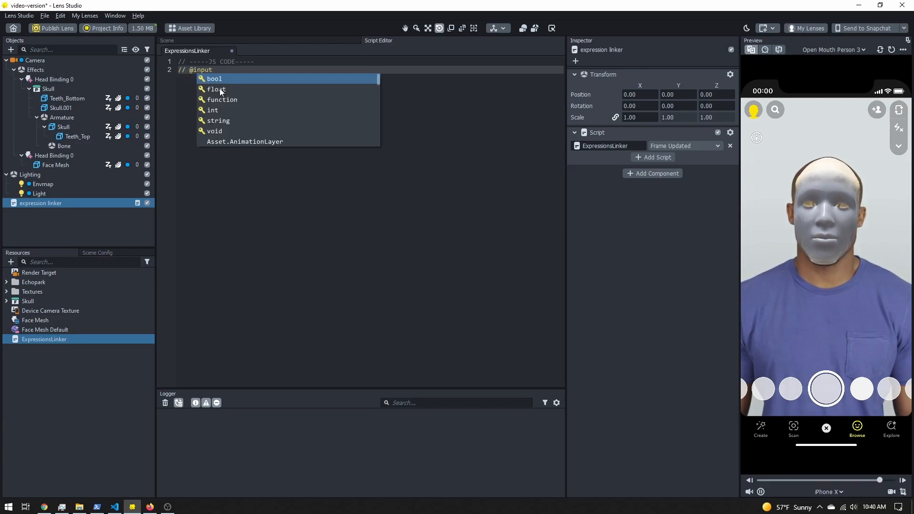
pyautogui.write('Component.RenderMeshVisual')
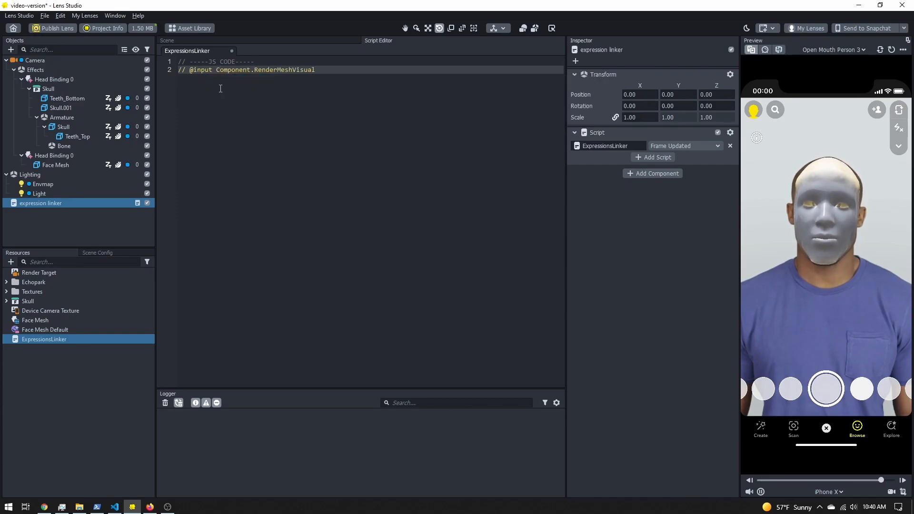
pyautogui.write('faceMesh')
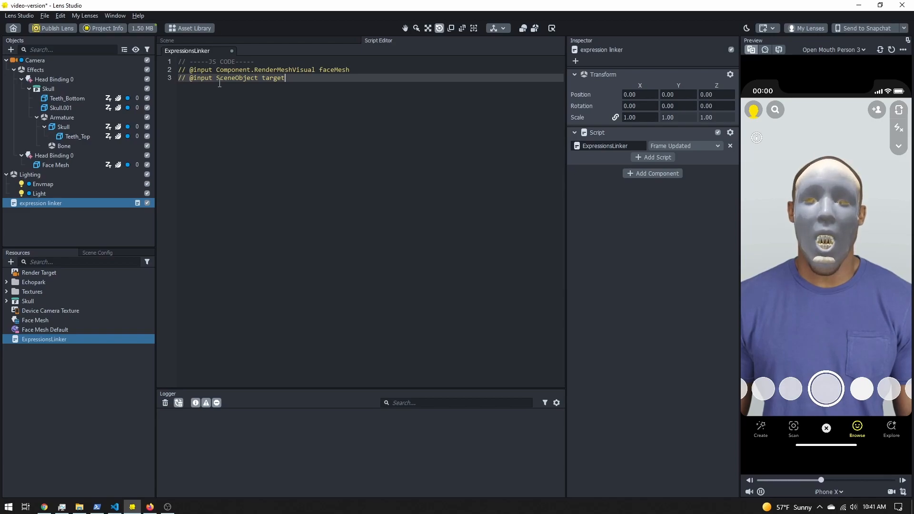
pyautogui.doubleClick(274, 77)
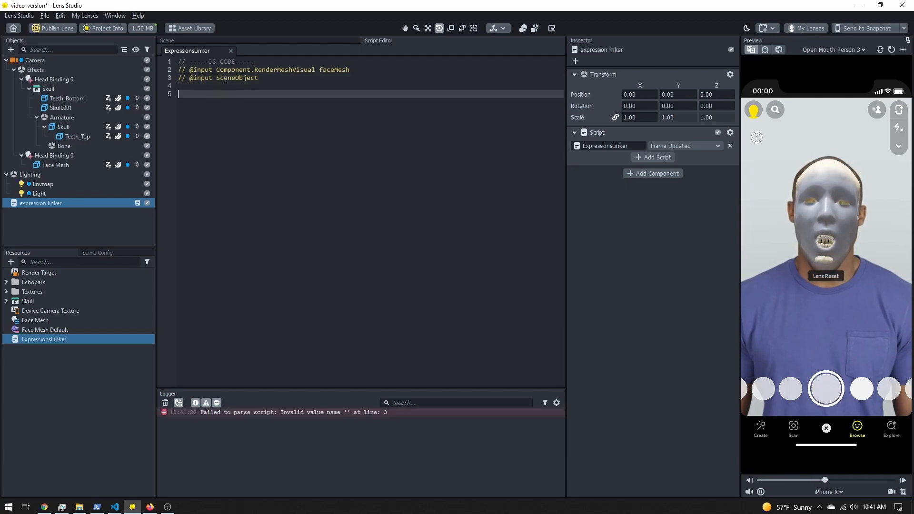
# - Reselect the expression linker object and expand the Armature in the target object picker
pyautogui.click(39, 193)
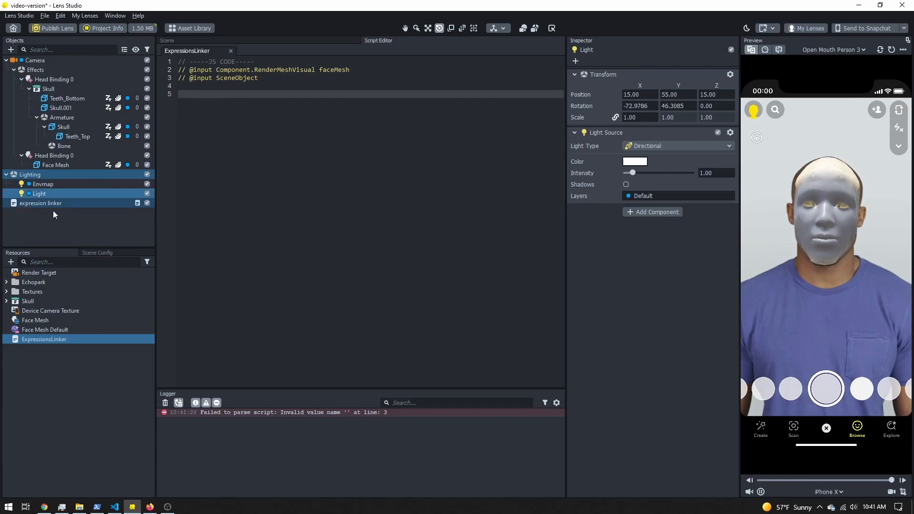
pyautogui.click(40, 203)
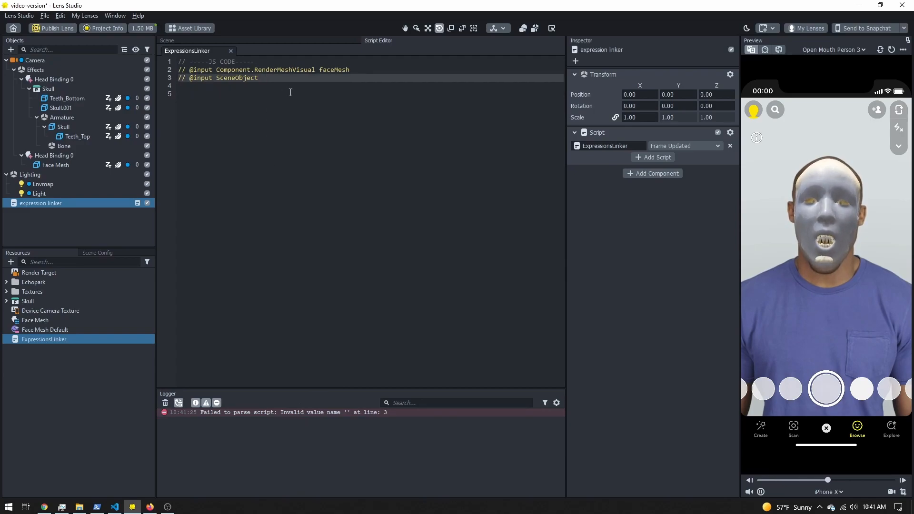
pyautogui.write('target')
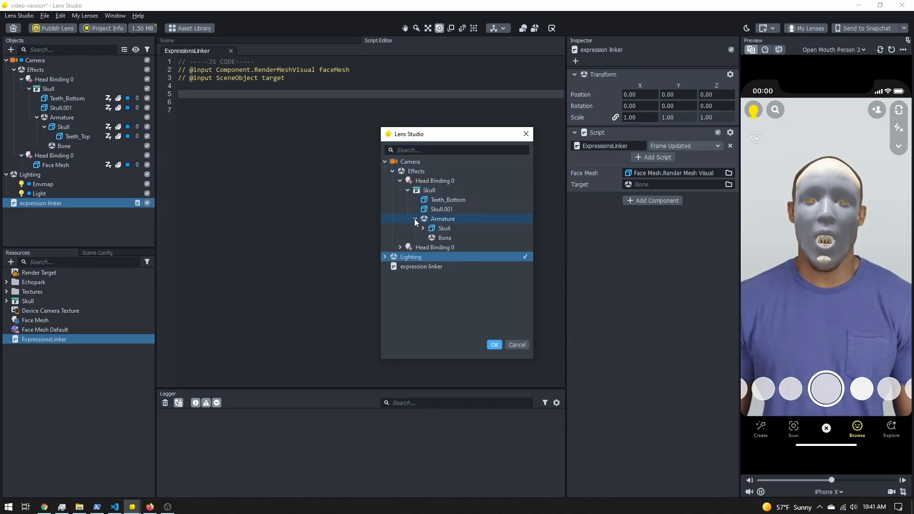
pyautogui.click(494, 345)
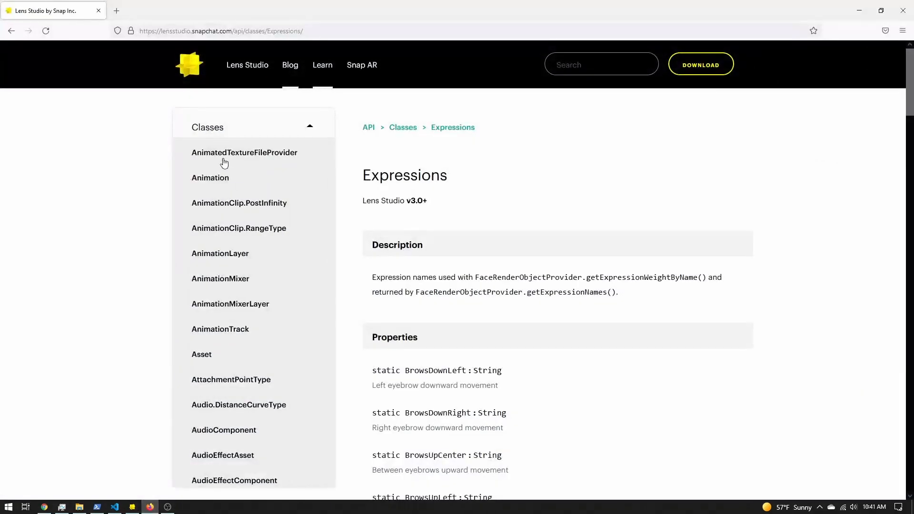
pyautogui.moveTo(340, 120)
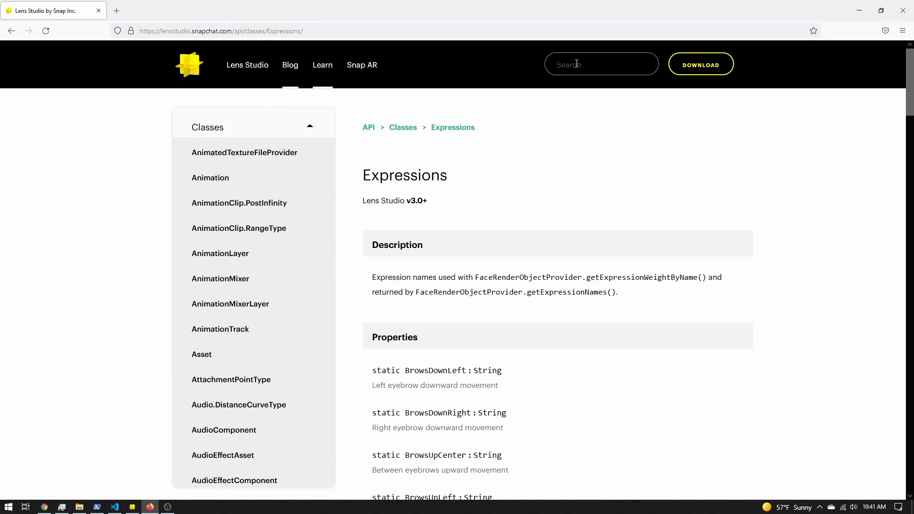
# - Scroll the Expressions reference past BrowsUpLeft to the JawOpen entry and select its name
pyautogui.scroll(-3)
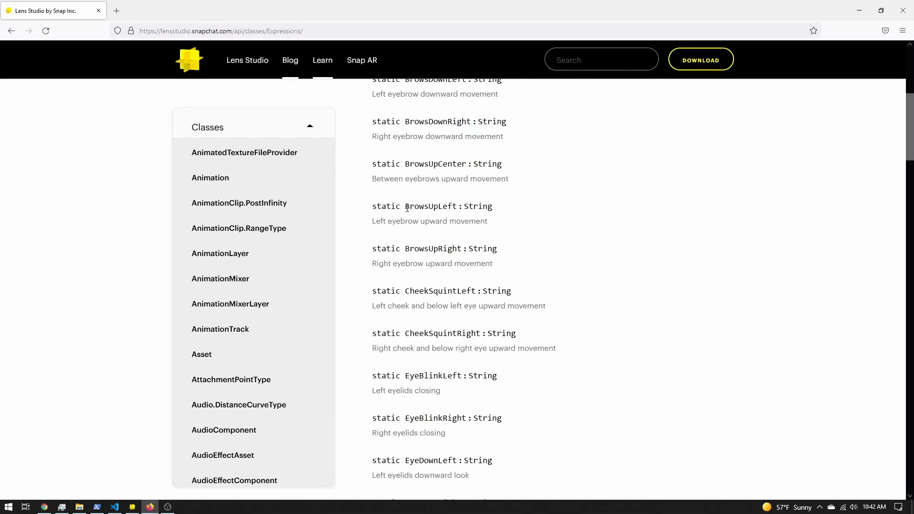
pyautogui.doubleClick(428, 207)
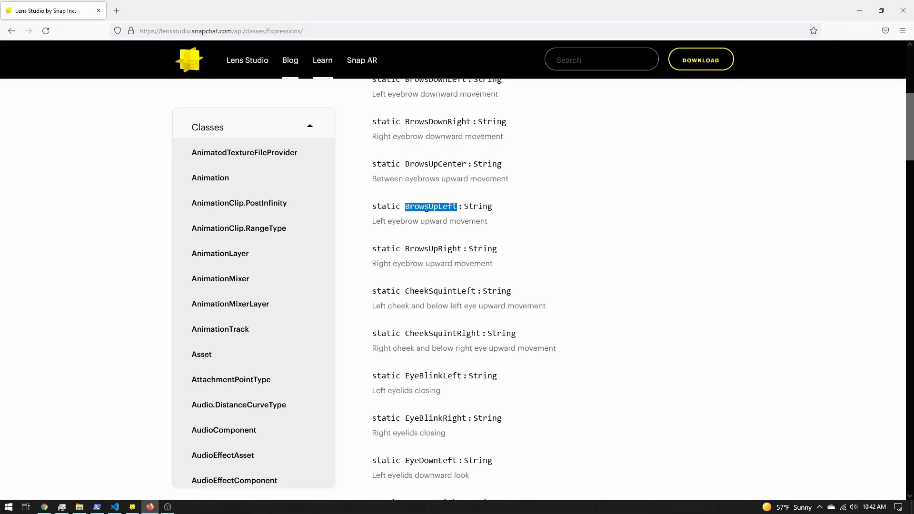
pyautogui.scroll(-3)
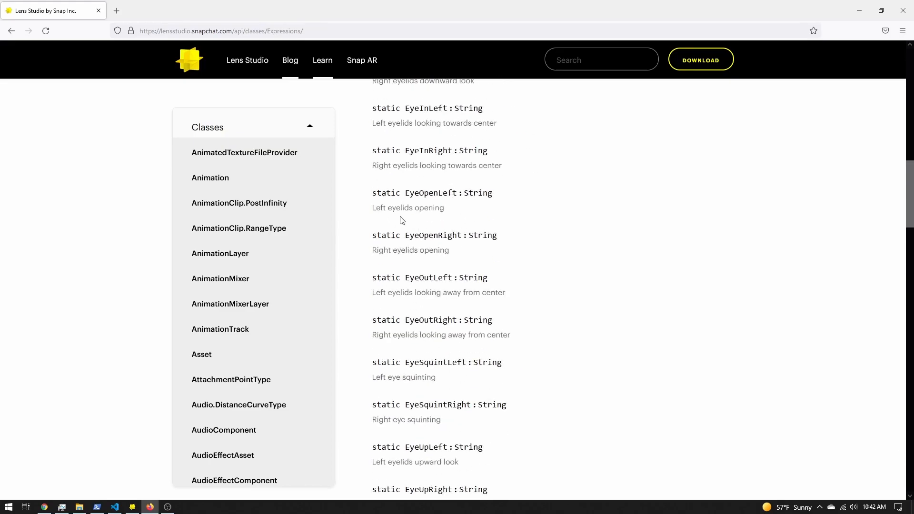
pyautogui.scroll(-3)
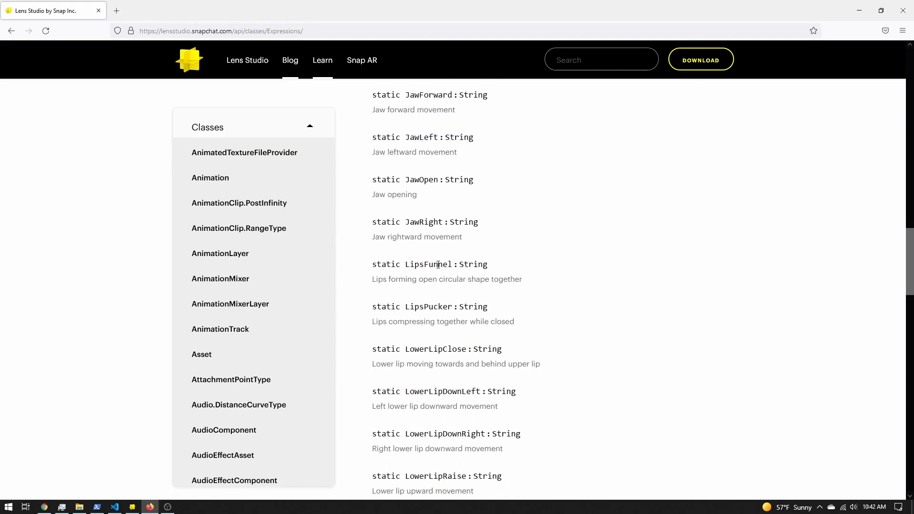
pyautogui.doubleClick(408, 180)
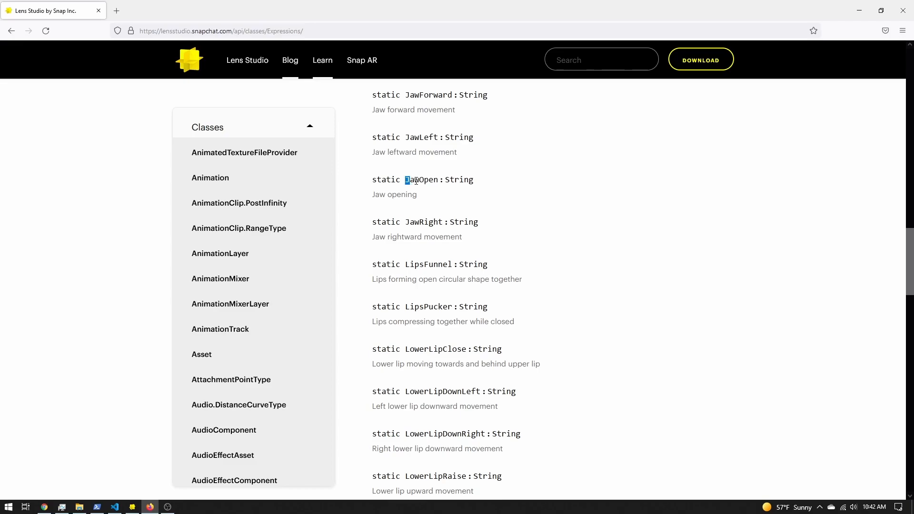
pyautogui.click(132, 506)
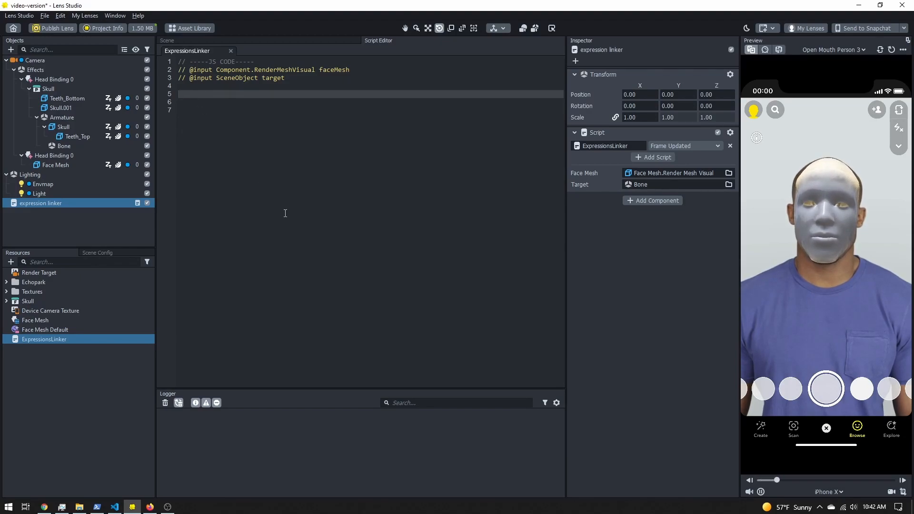
# - Write var weight = script.faceMesh.mesh.control.getExpressionWeightByName(Expressions.JawOpen); and begin print(weight)
pyautogui.write('var wei')
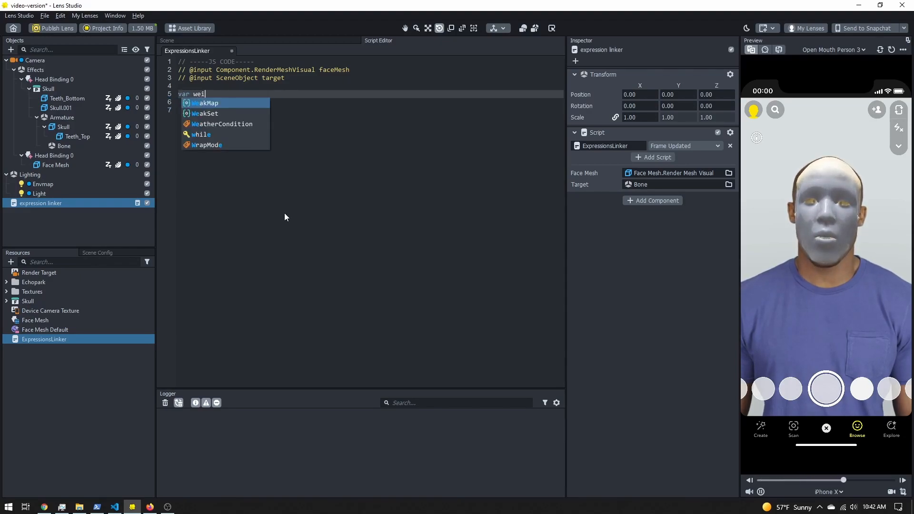
pyautogui.write('ght')
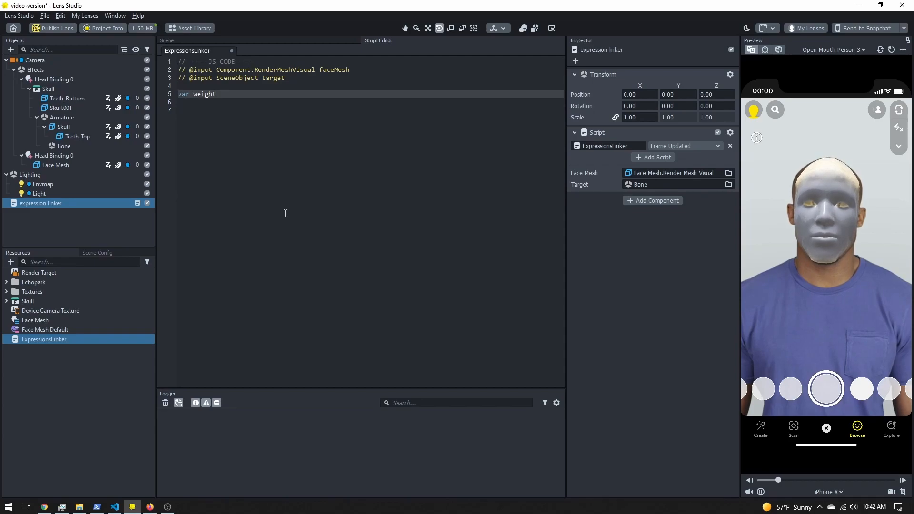
pyautogui.write('= script.faceMesh')
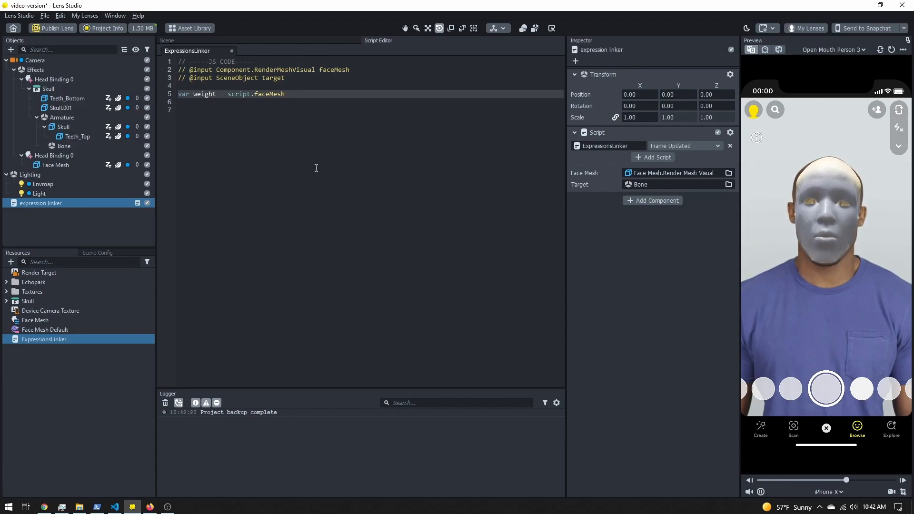
pyautogui.write('.mesh')
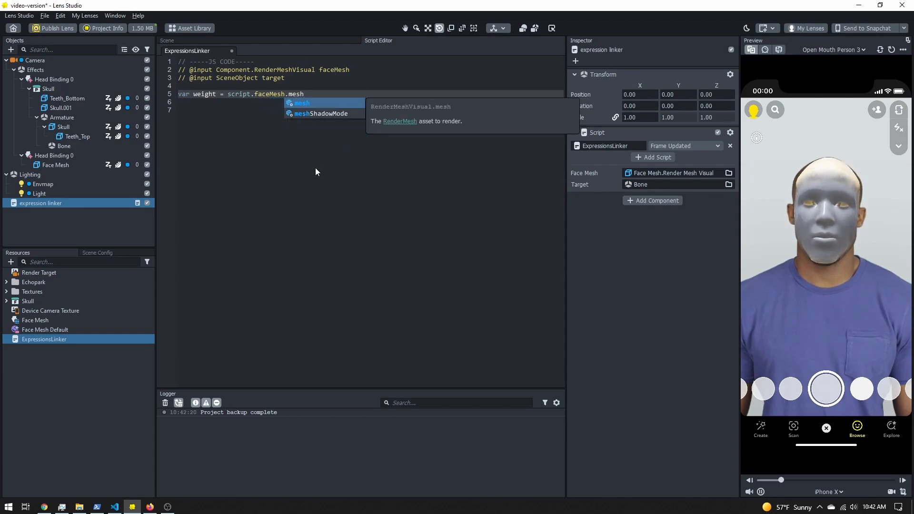
pyautogui.write('.control.')
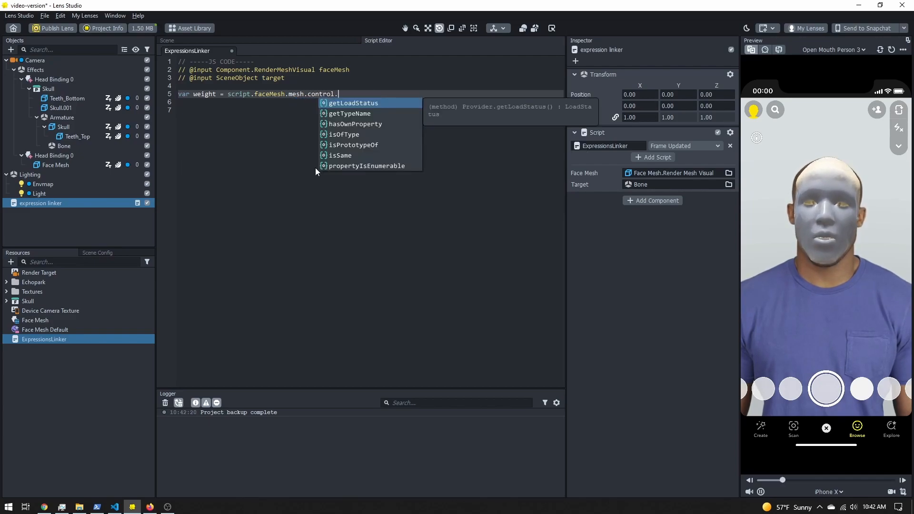
pyautogui.write('getExpres')
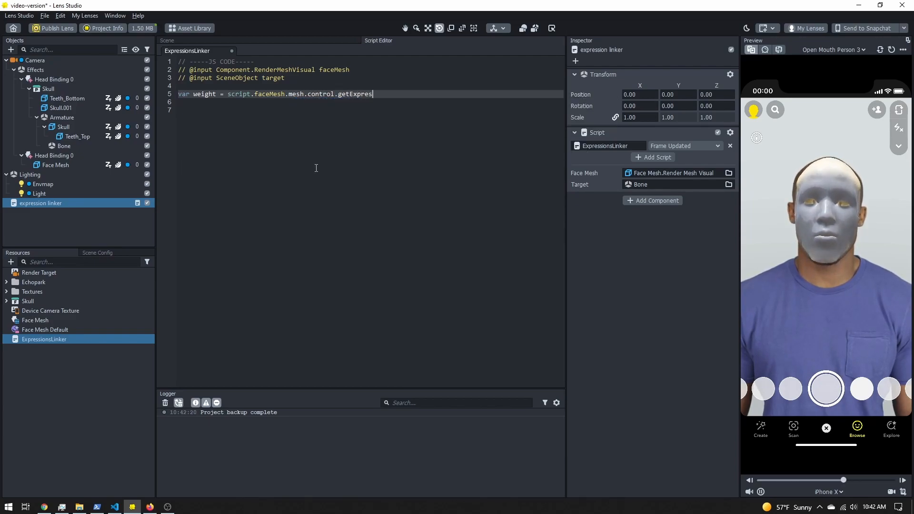
pyautogui.write('sionWEight')
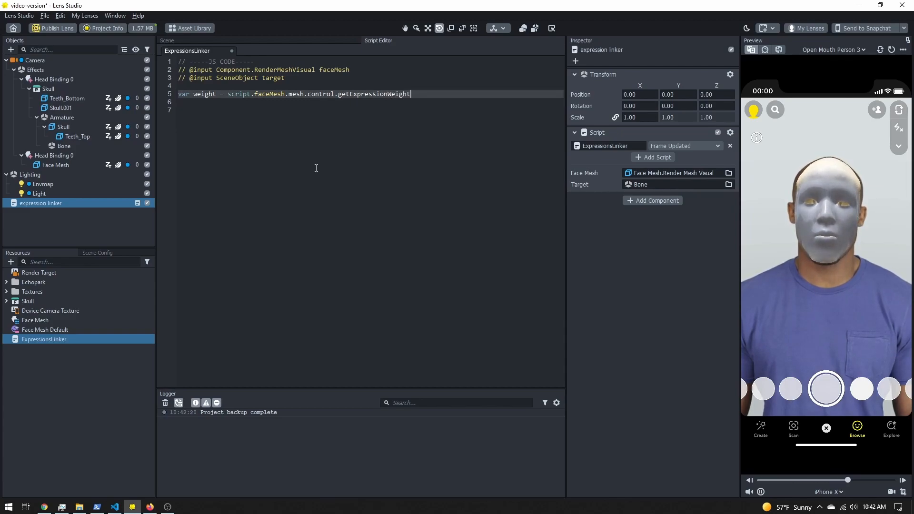
pyautogui.write('ByName')
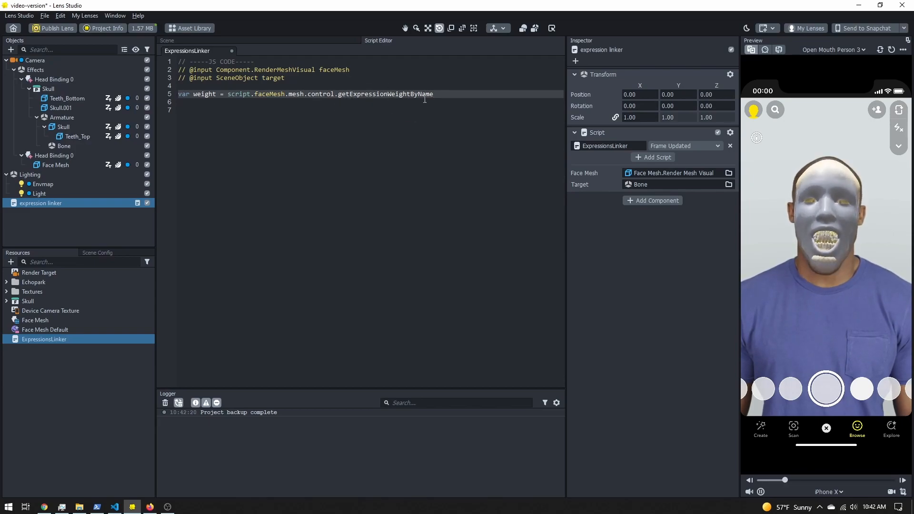
pyautogui.write('()')
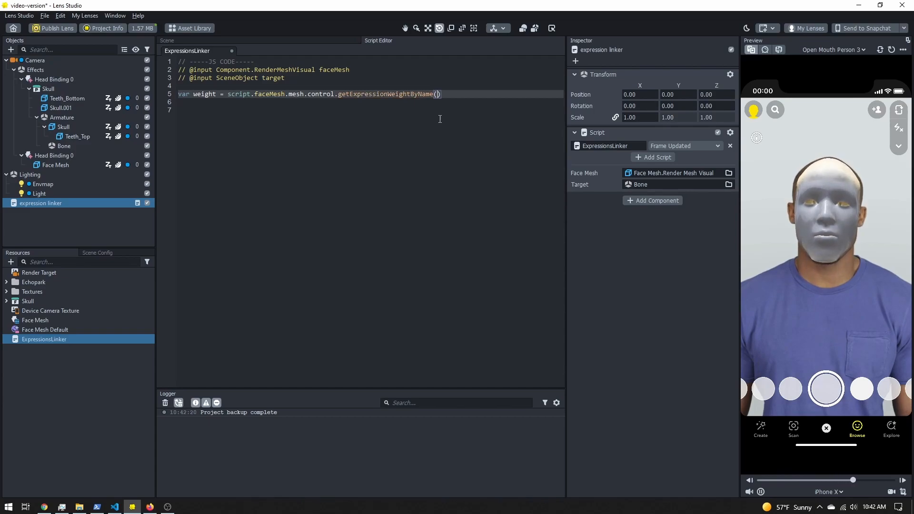
pyautogui.write('Expressions.JawOpen')
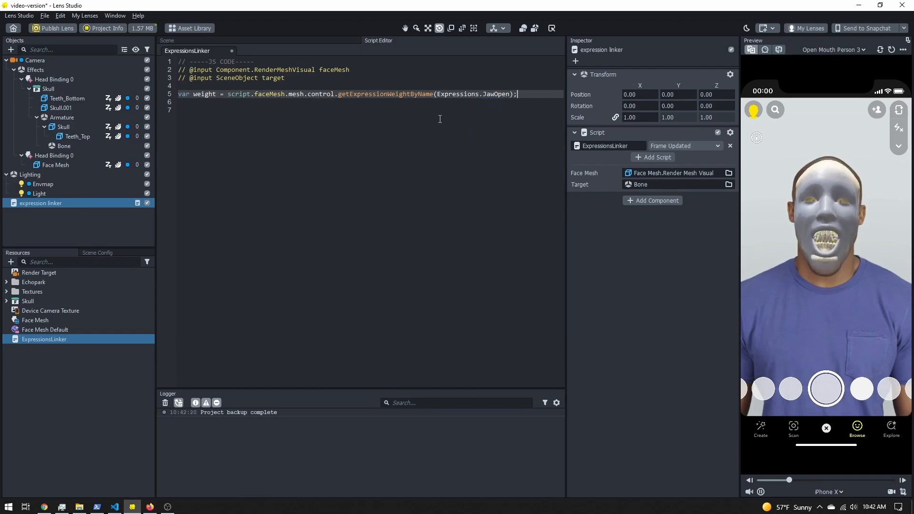
pyautogui.write('print(weight);')
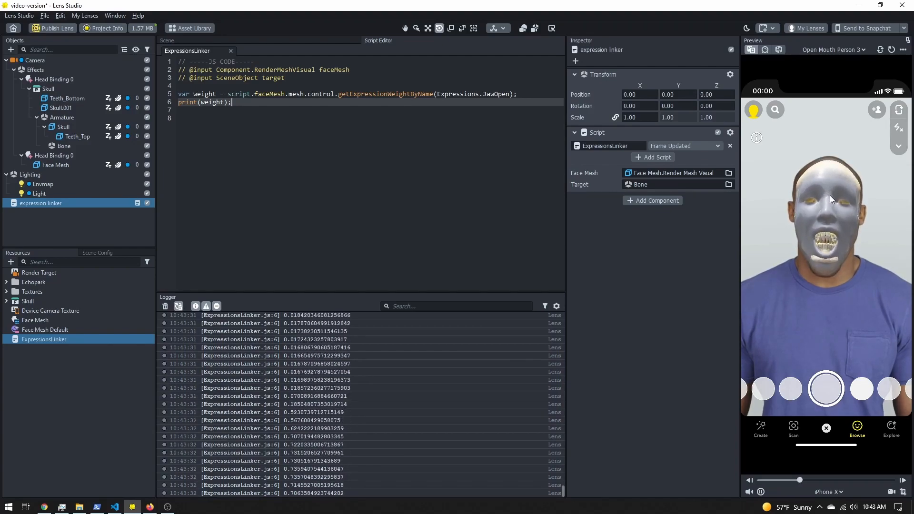
# - Select the Face Mesh object in Objects while JawOpen weights stream in the Logger
pyautogui.click(55, 165)
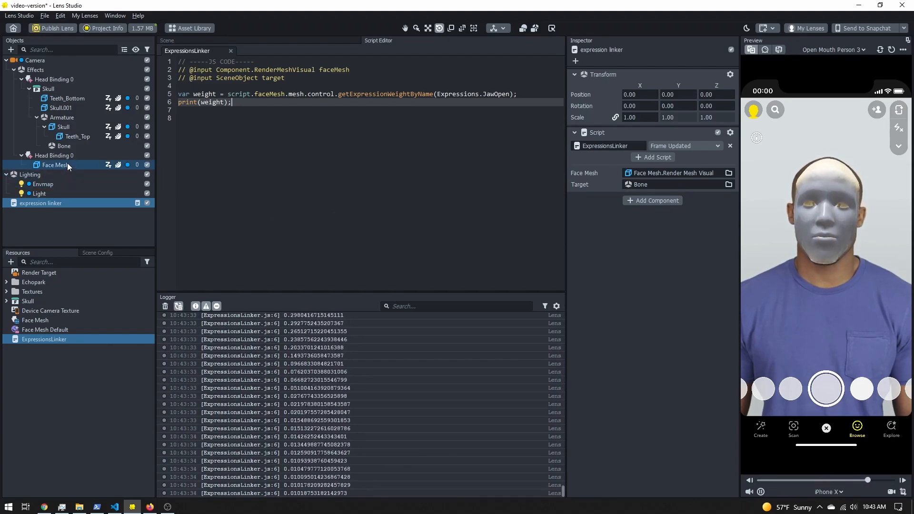
pyautogui.click(54, 165)
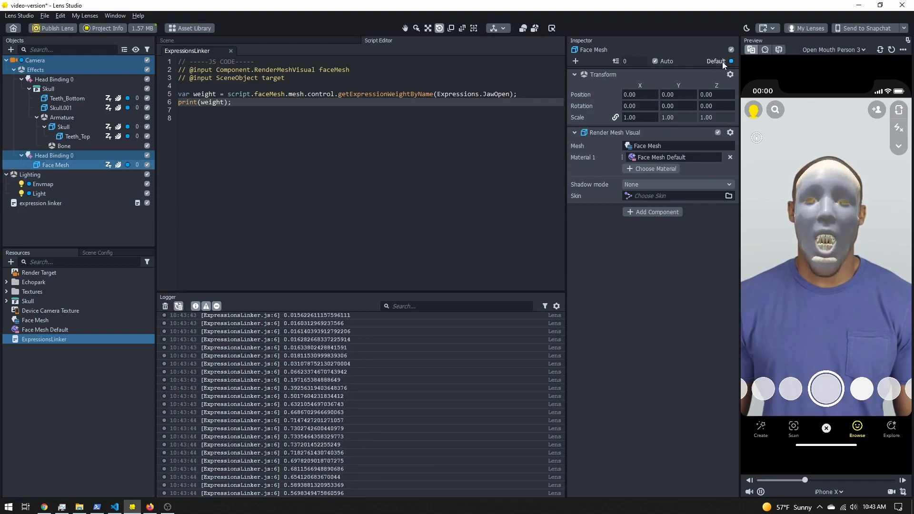
# - Assign the face mesh to a new Face Mesh layer and set the Camera to render both layers
pyautogui.click(716, 61)
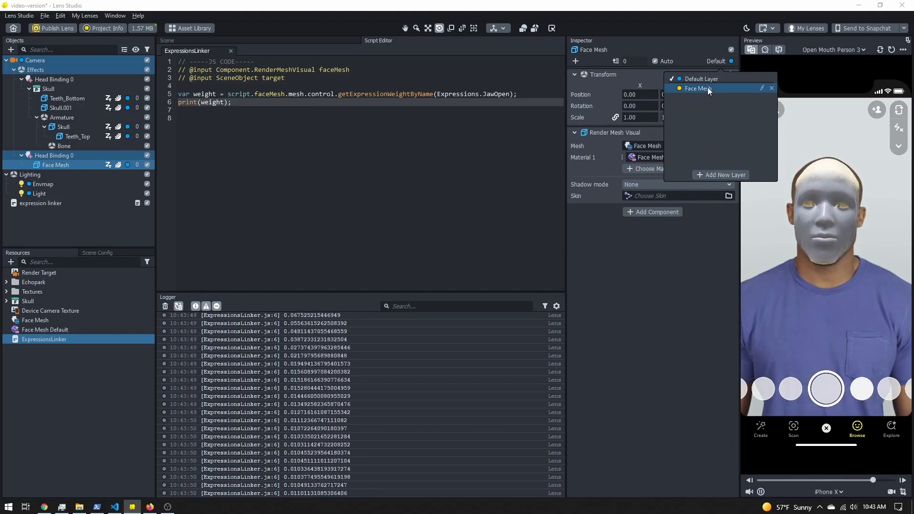
pyautogui.click(697, 88)
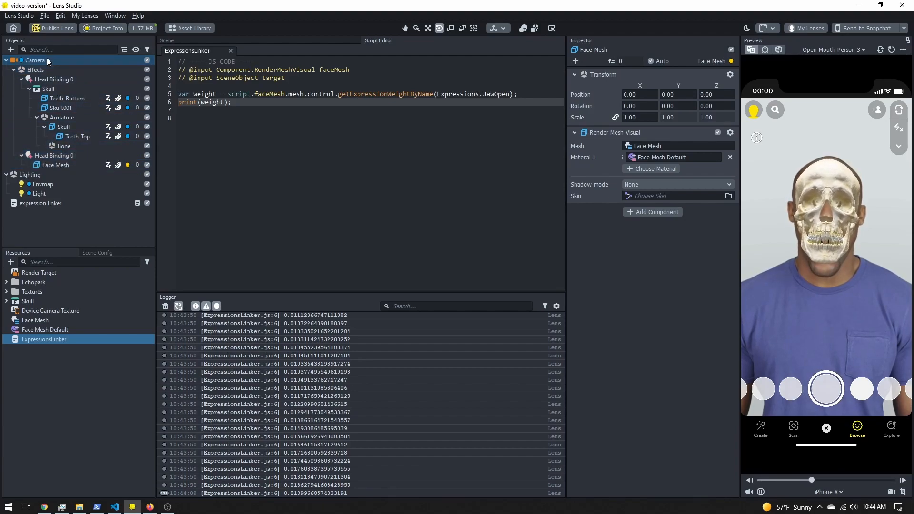
pyautogui.click(35, 60)
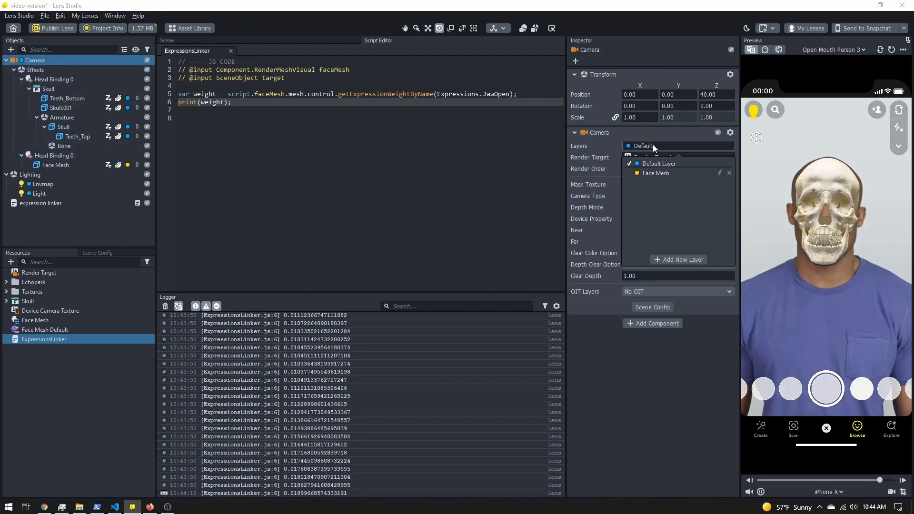
pyautogui.click(656, 173)
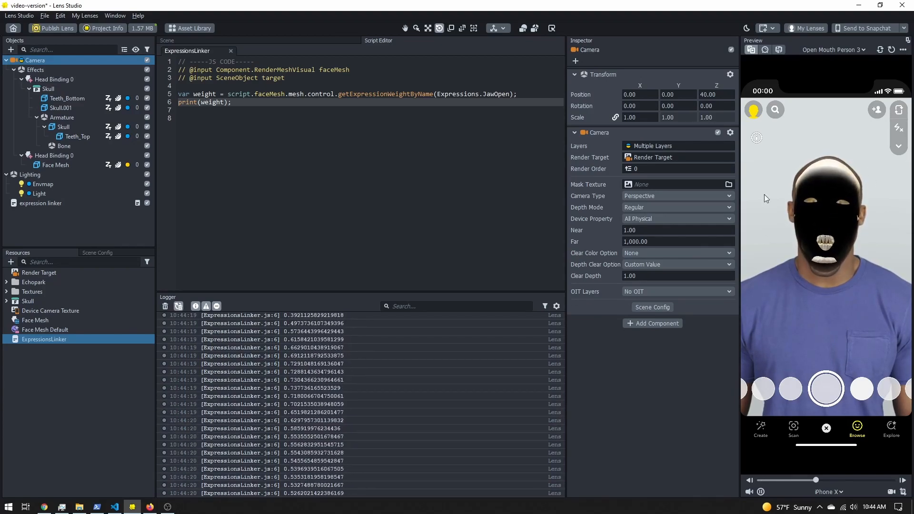
pyautogui.click(56, 165)
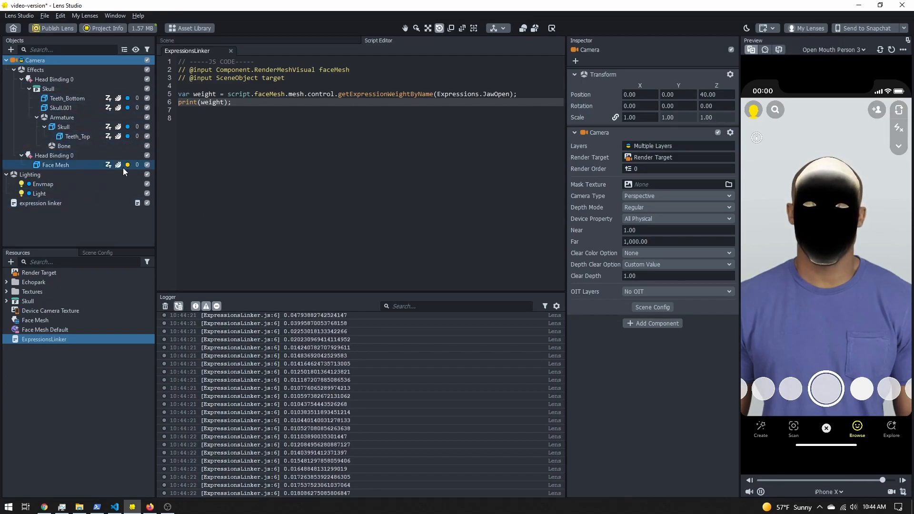
pyautogui.click(55, 165)
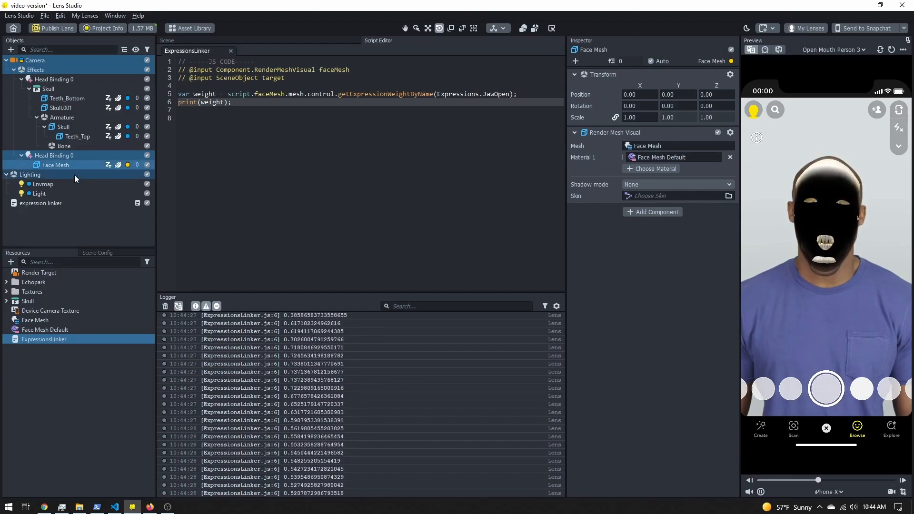
# - Set the Face Mesh Default material's Base Color alpha to 0 so the skull shows through
pyautogui.click(45, 329)
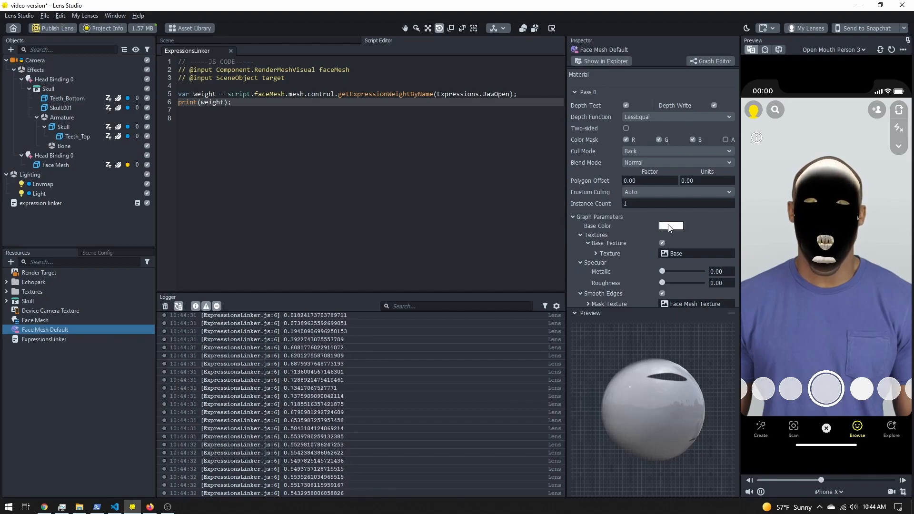
pyautogui.click(671, 226)
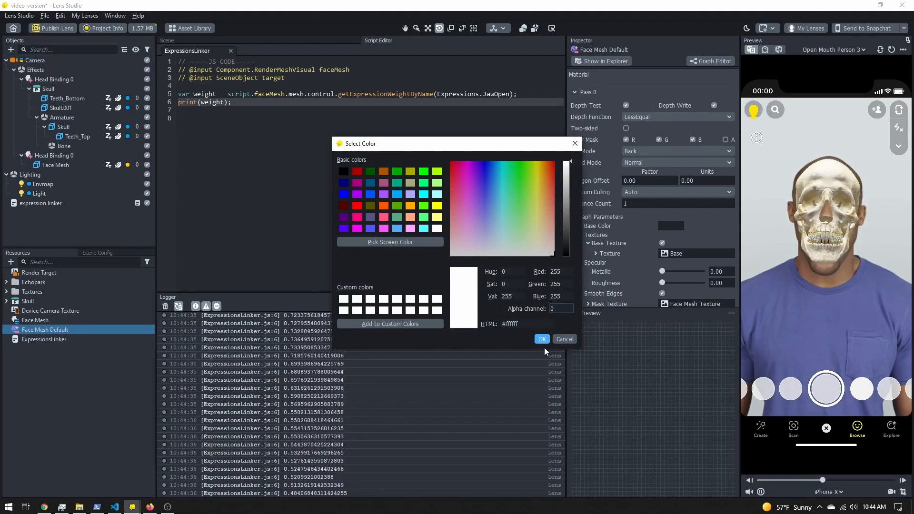
pyautogui.click(541, 339)
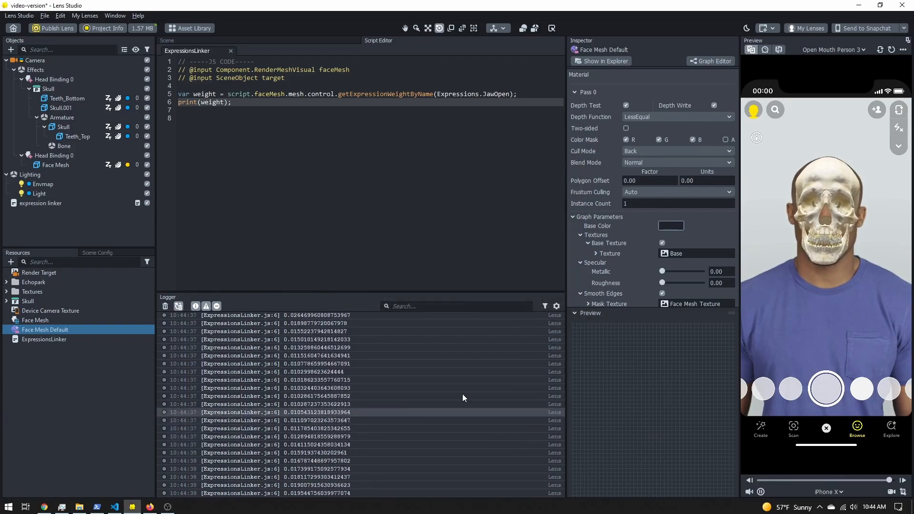
pyautogui.click(55, 165)
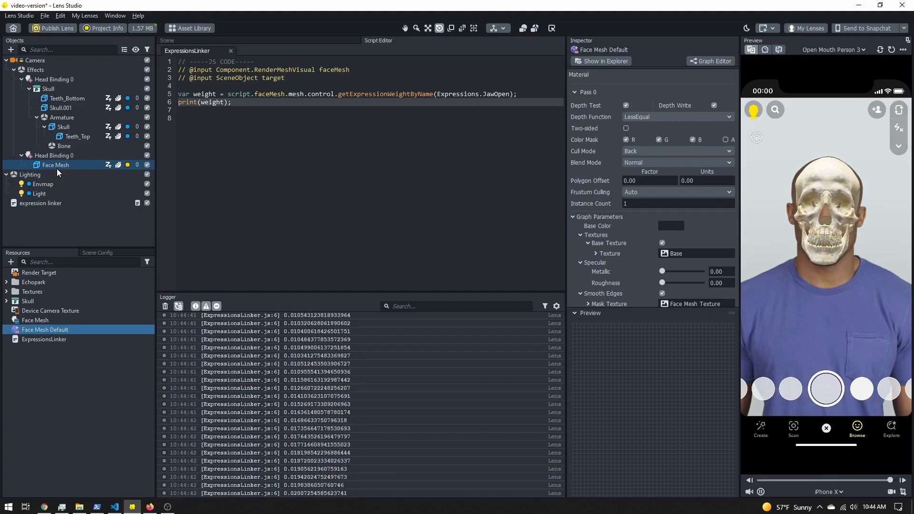
pyautogui.click(55, 165)
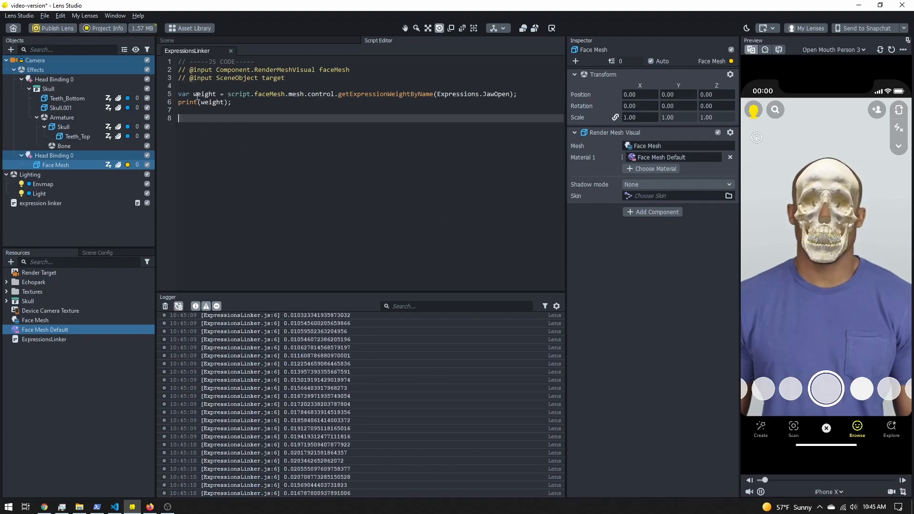
pyautogui.click(64, 145)
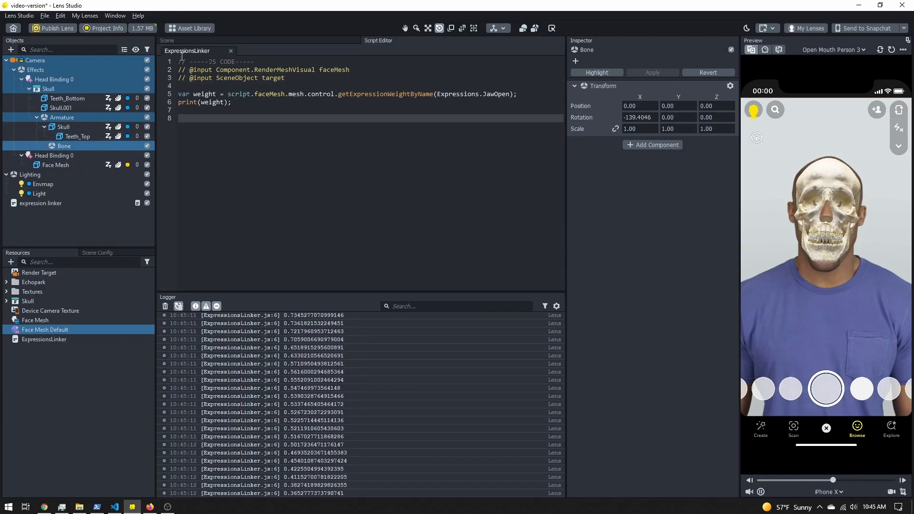
pyautogui.click(166, 40)
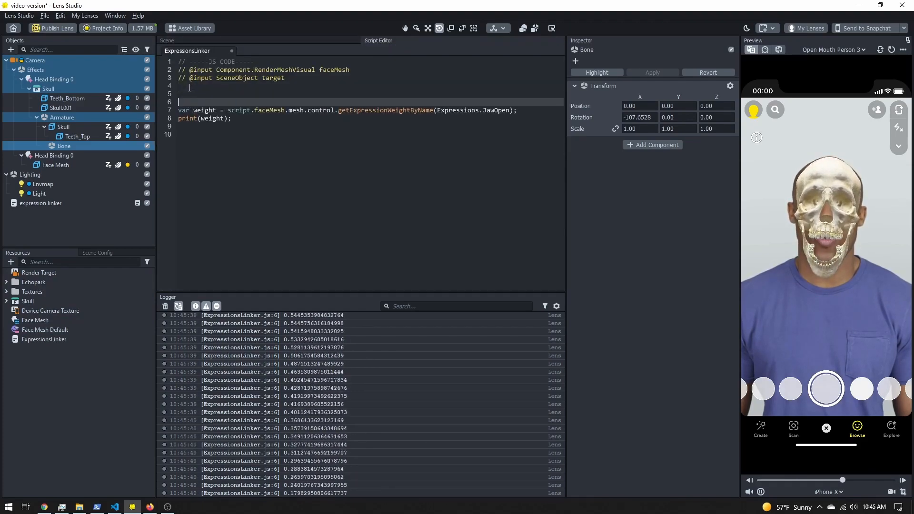
pyautogui.write('var minRot')
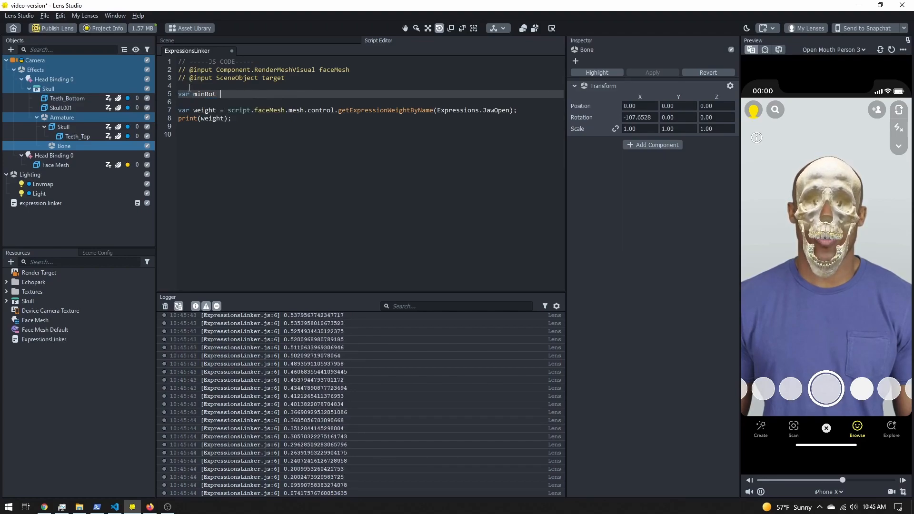
pyautogui.write('= -138')
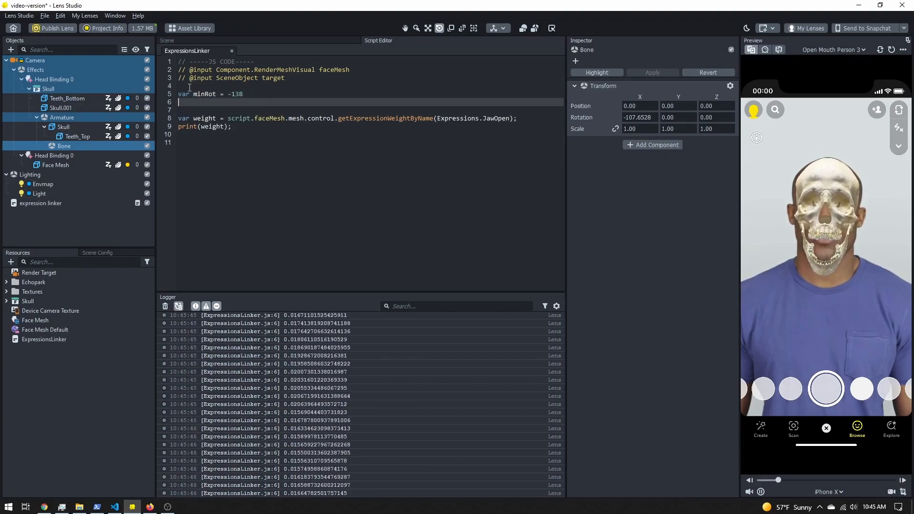
pyautogui.write('var maxRot')
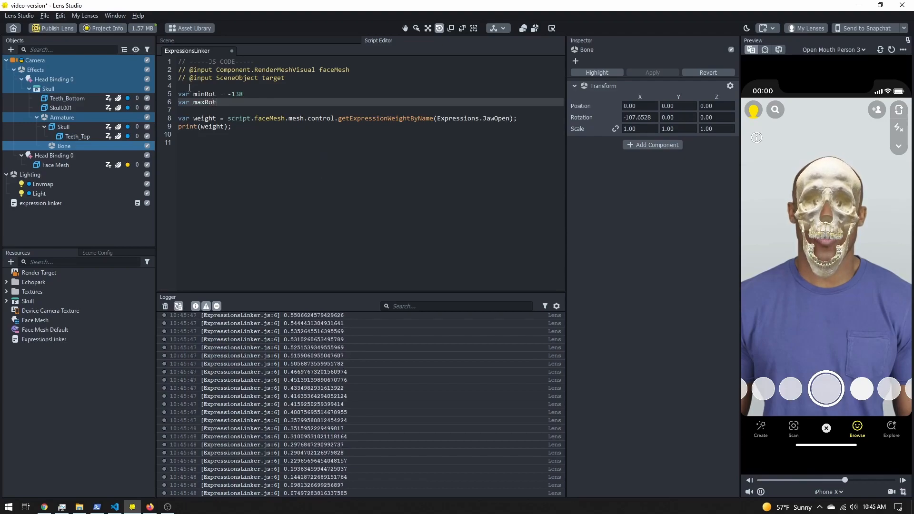
pyautogui.write('-107;')
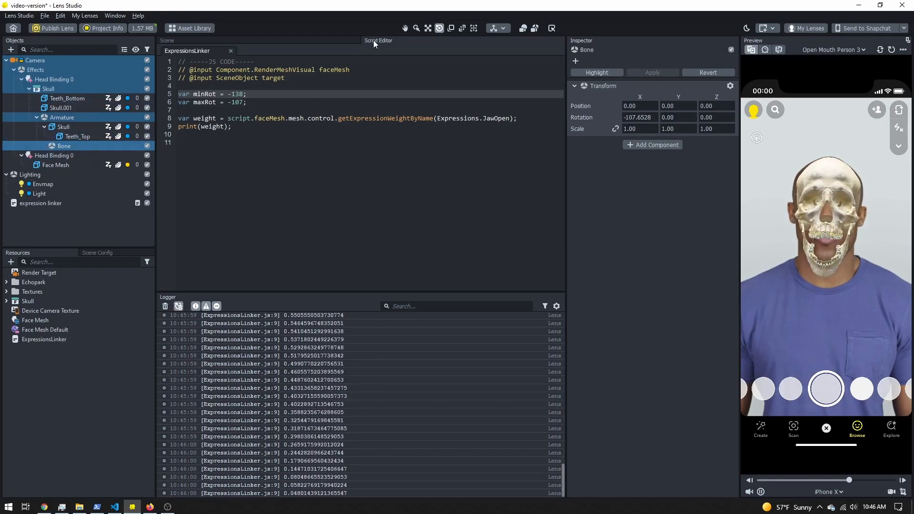
pyautogui.click(167, 40)
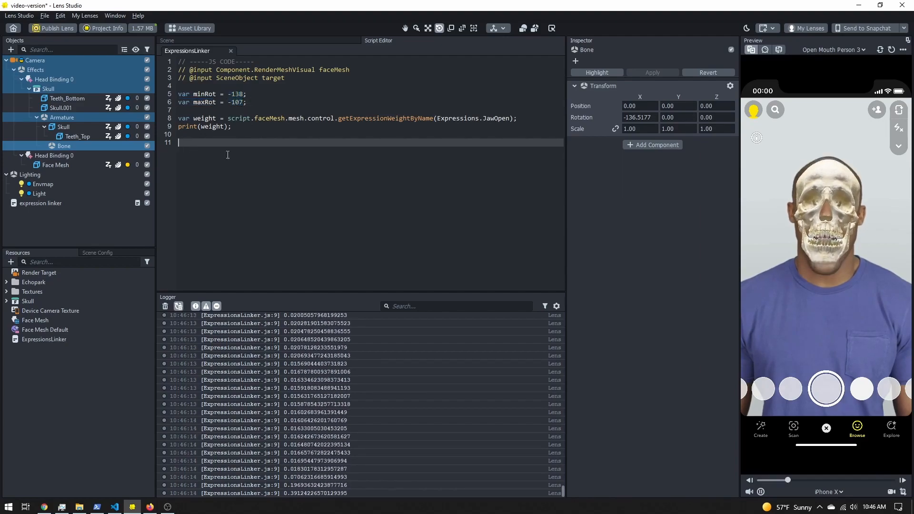
# - Write var rotationDegrees = (rotMax - rotMin) * weight + rotMin
pyautogui.write('var')
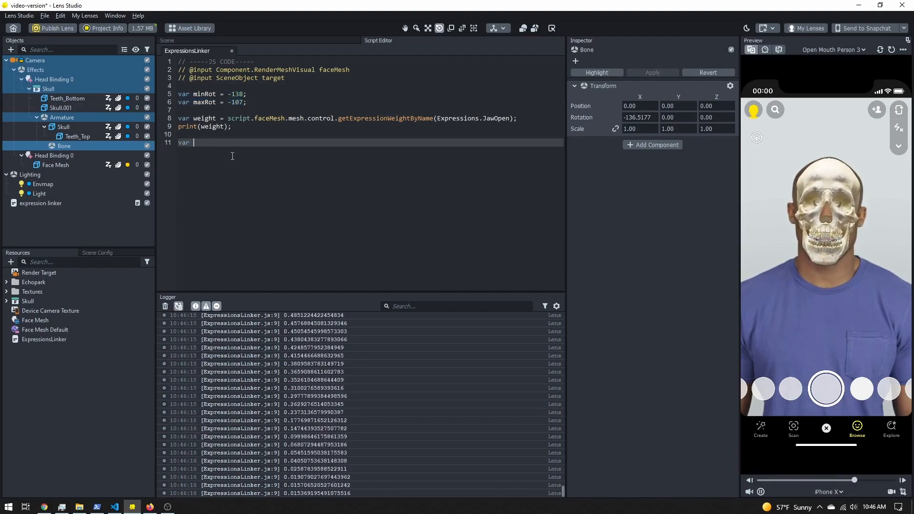
pyautogui.write('rotationDegree')
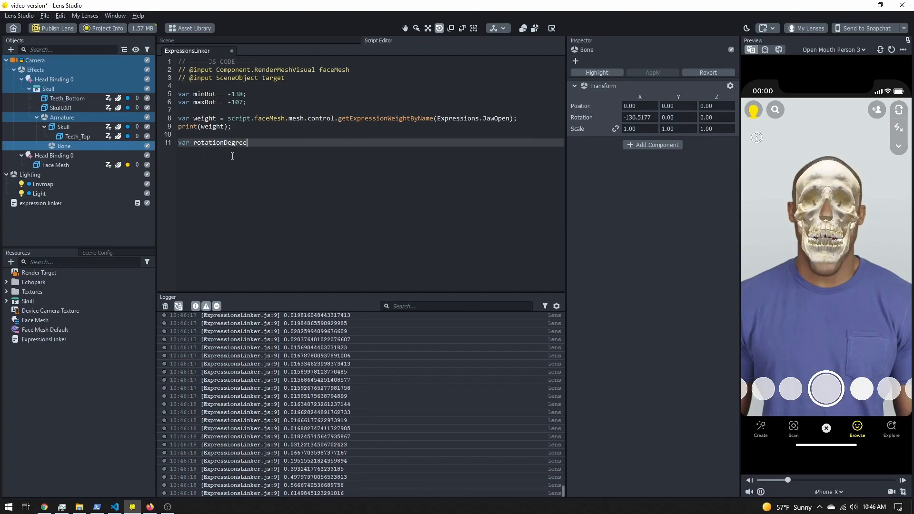
pyautogui.write('s = ()')
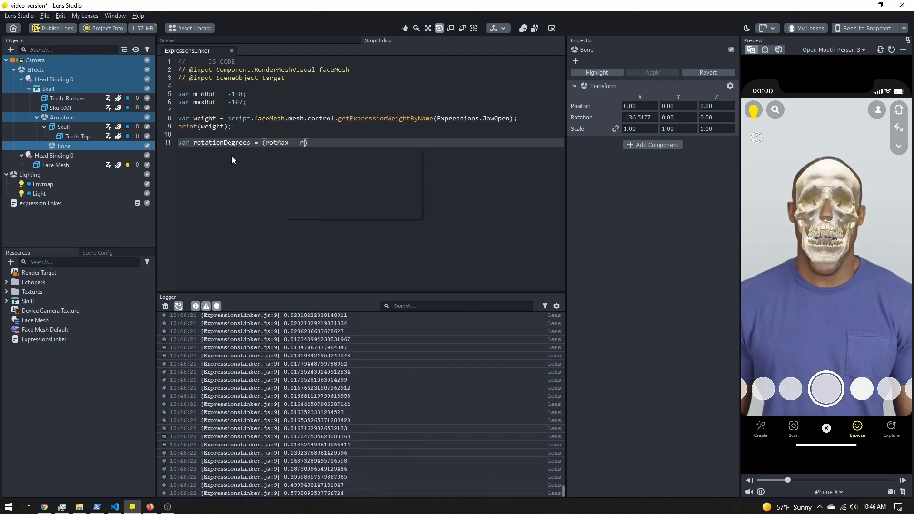
pyautogui.write('otMin)')
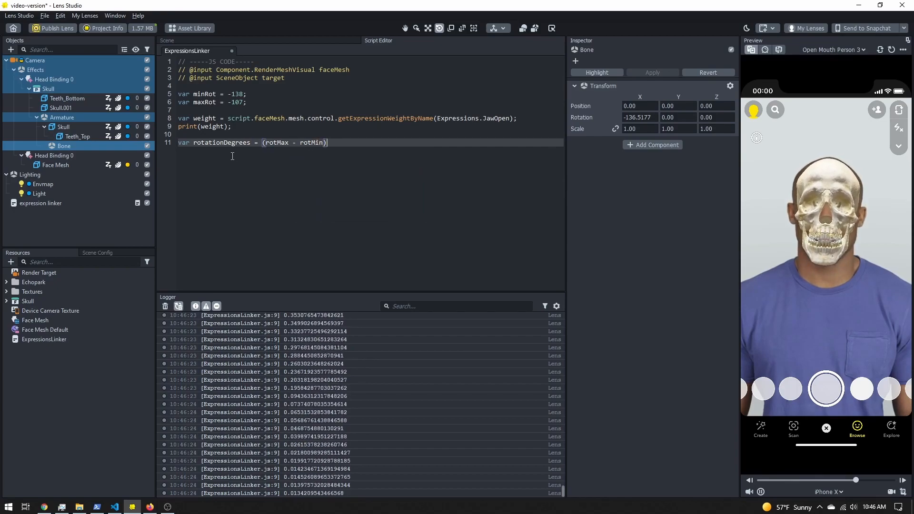
pyautogui.write('* wi')
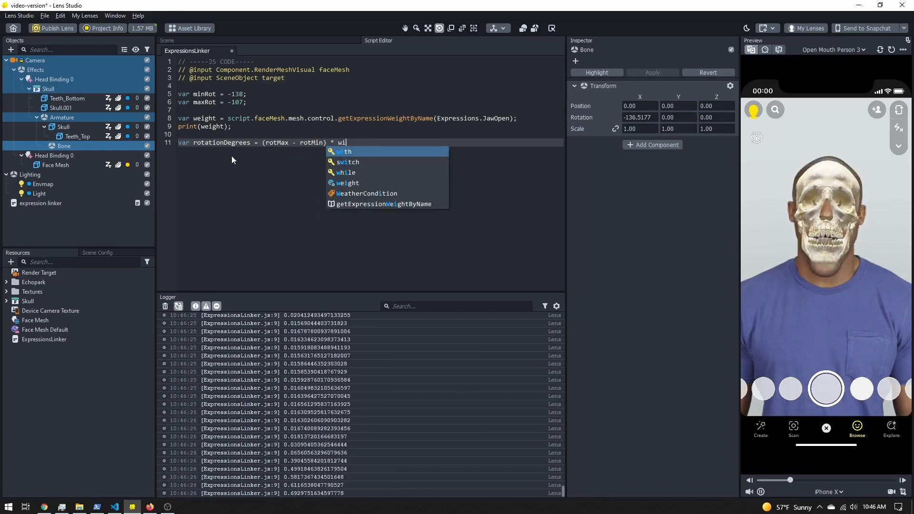
pyautogui.write('eight +')
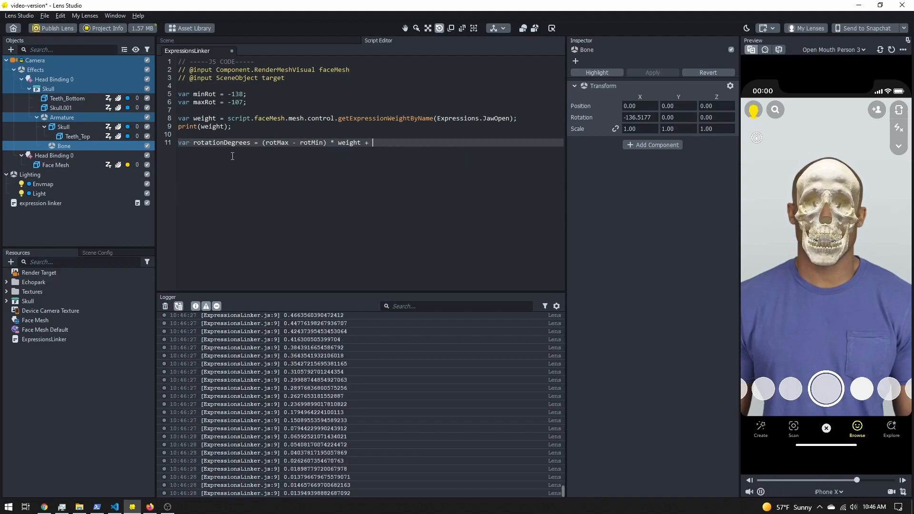
pyautogui.write('rotMin;')
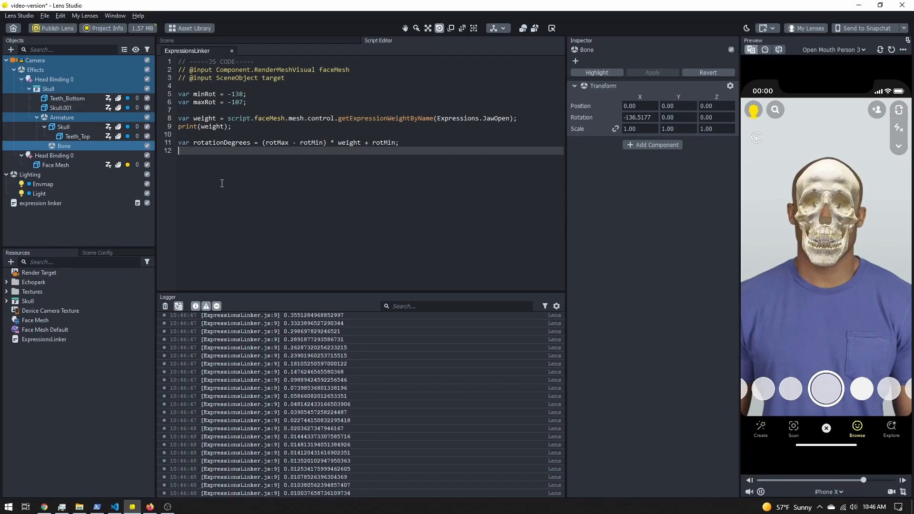
# - Write rotationRadians converting rotationDegrees with * Math.PI / 180
pyautogui.write('rotati')
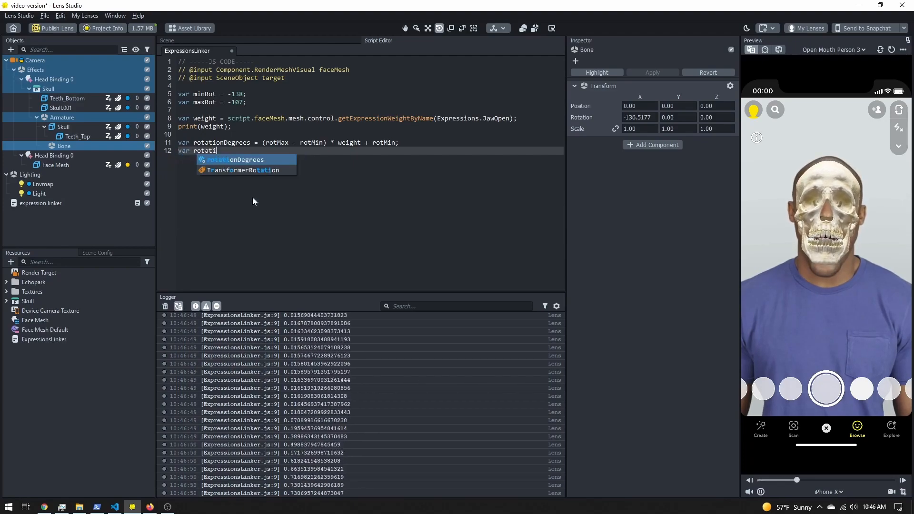
pyautogui.write('Radians =')
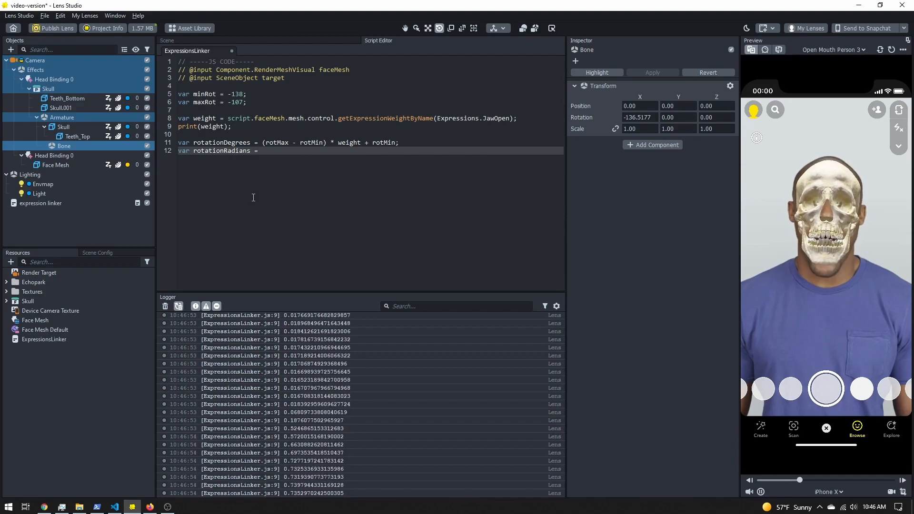
pyautogui.write('(rotationDegrees * Math.PI)')
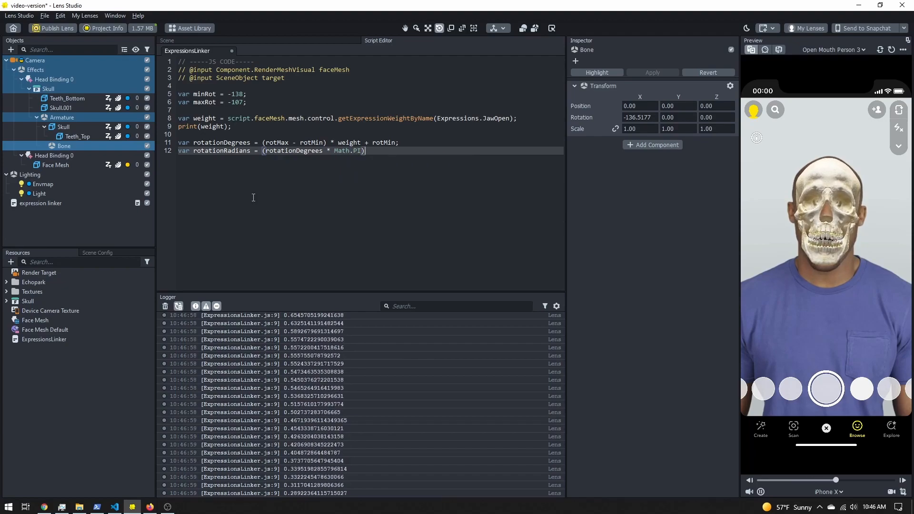
pyautogui.write('/ 180;')
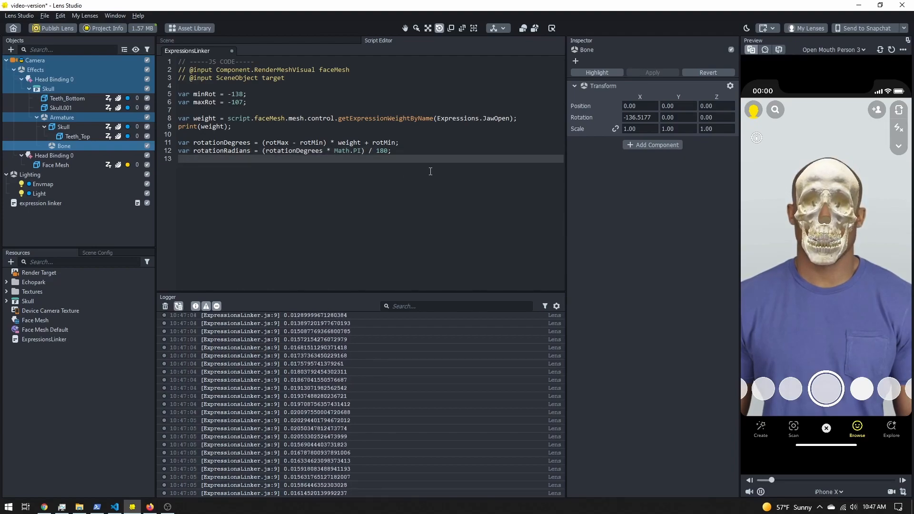
# - Write var originalRot = script.target.getTransform().getLocalRotation().toEulerAngles()
pyautogui.write('var originalRo')
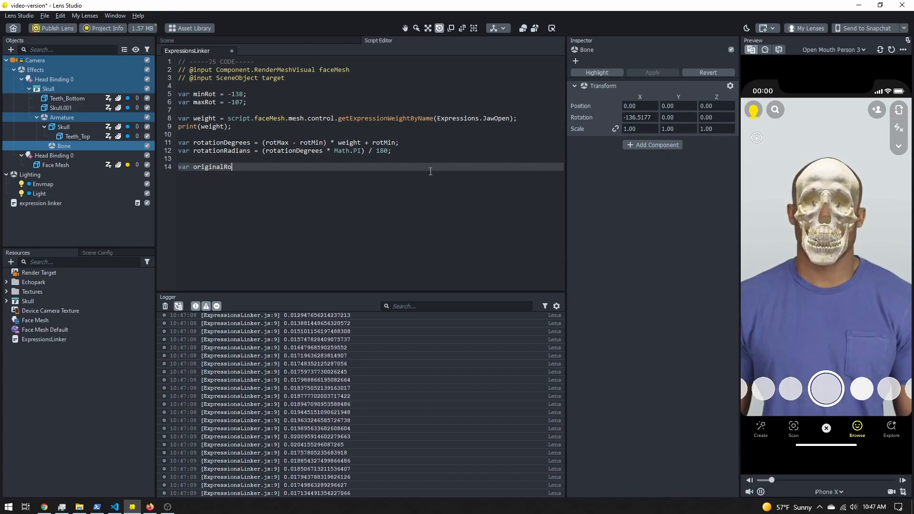
pyautogui.write('t =')
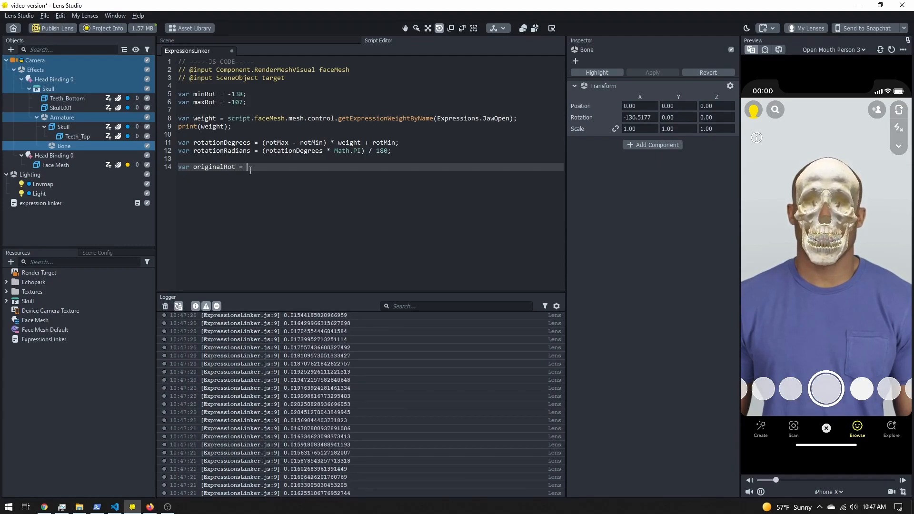
pyautogui.write('script.target')
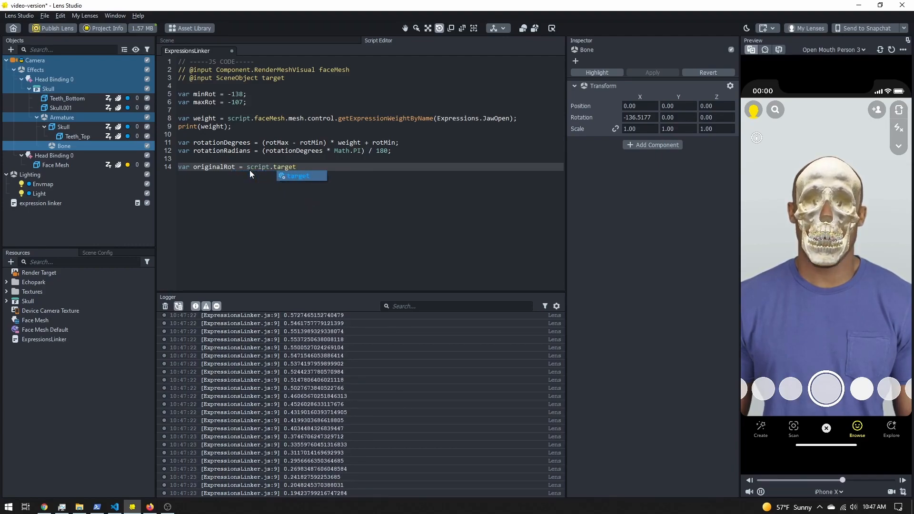
pyautogui.write('.getTransform*)')
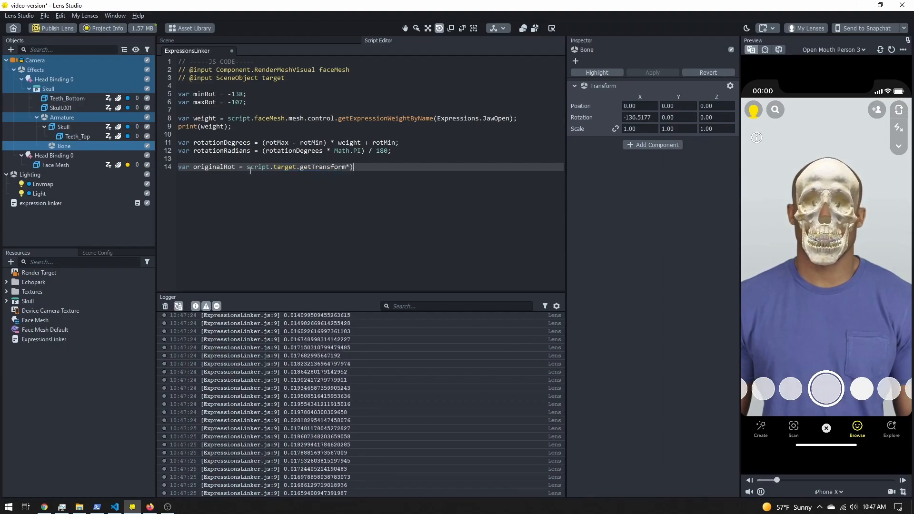
pyautogui.write('.')
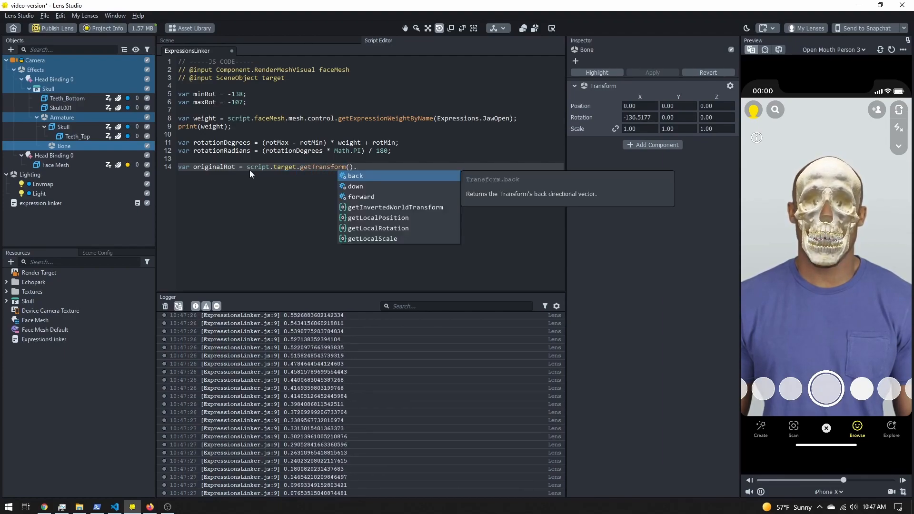
pyautogui.write('getLocal')
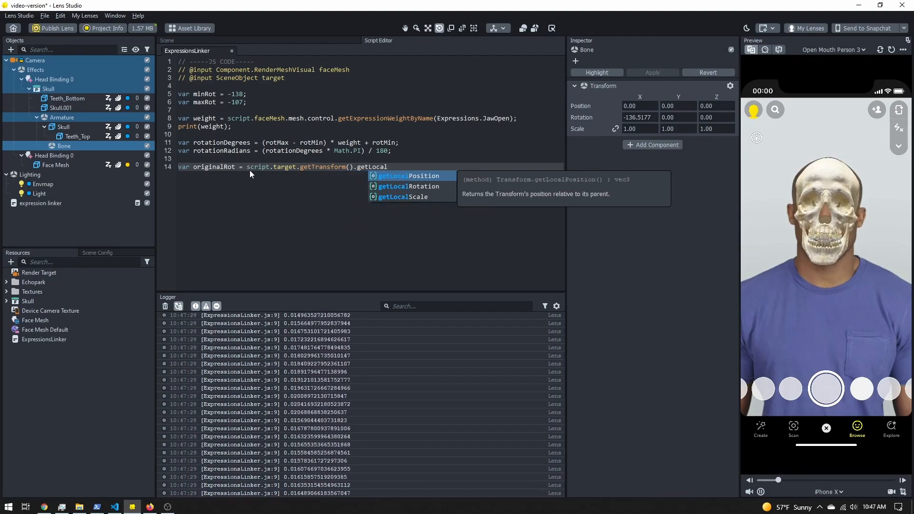
pyautogui.write('Rotation()')
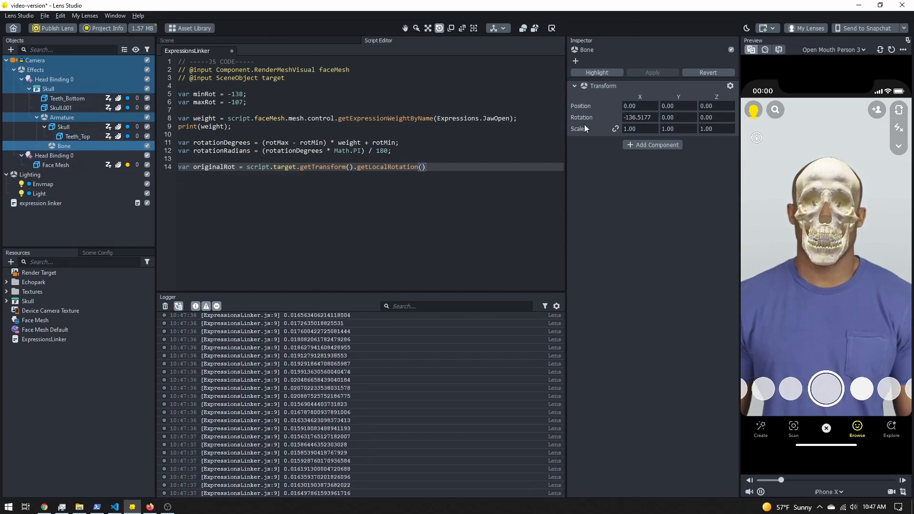
pyautogui.write('.toEulerAngles();')
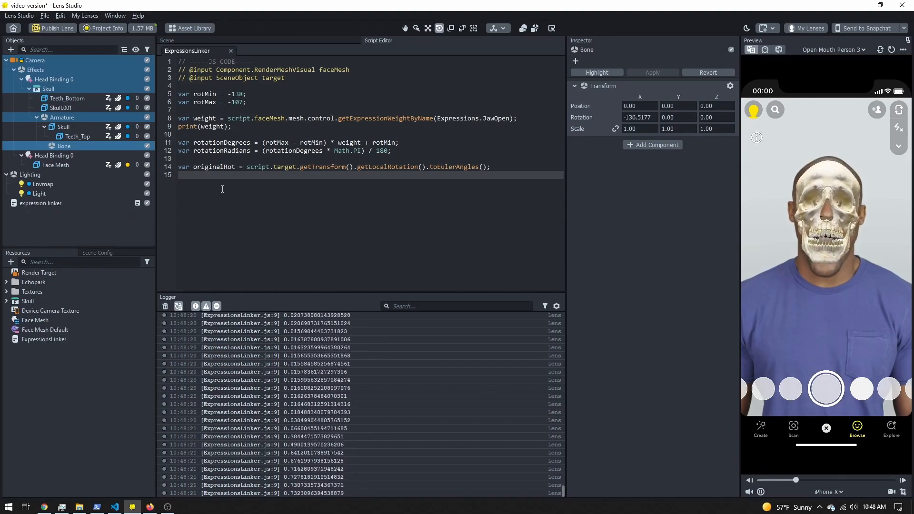
# - Set the target's local rotation from quat.fromEulerAngles(rotationRadians, originalRot.y, originalRot.z)
pyautogui.write('script.target.getTransfor')
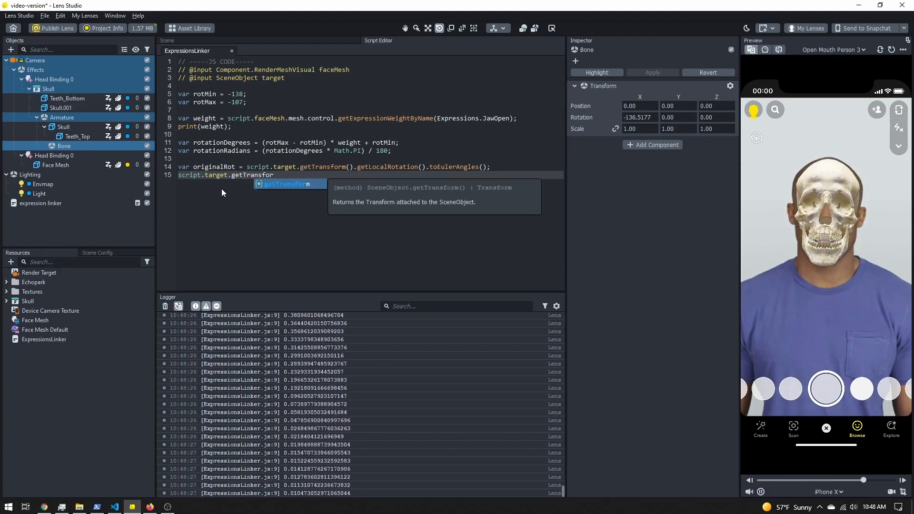
pyautogui.write('.setLocalRotation()')
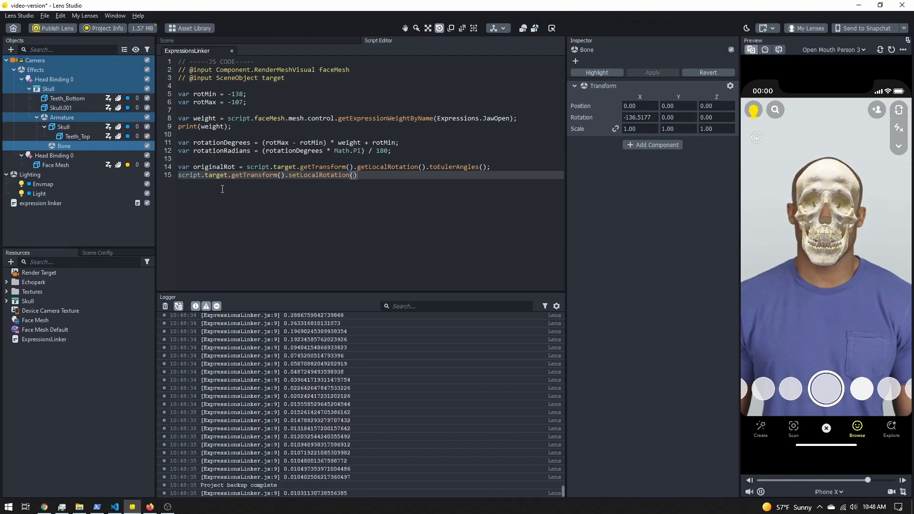
pyautogui.write('quat')
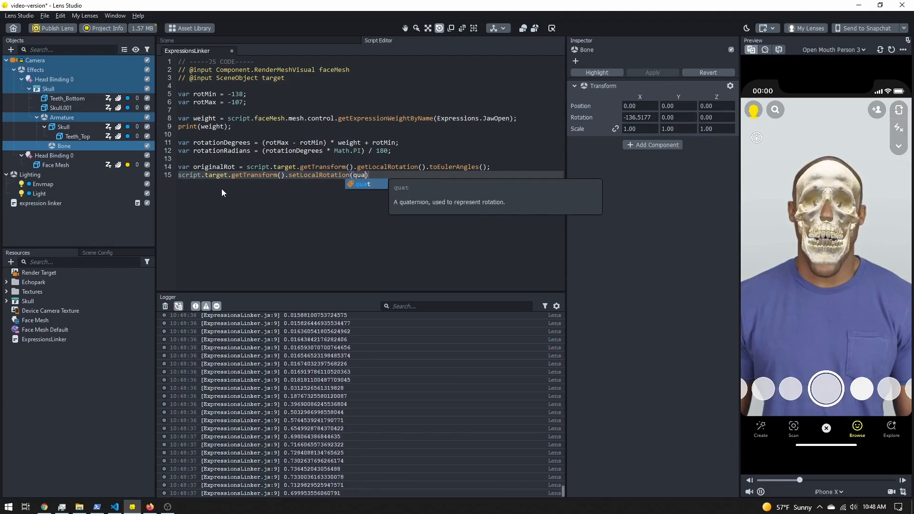
pyautogui.write('.fromE')
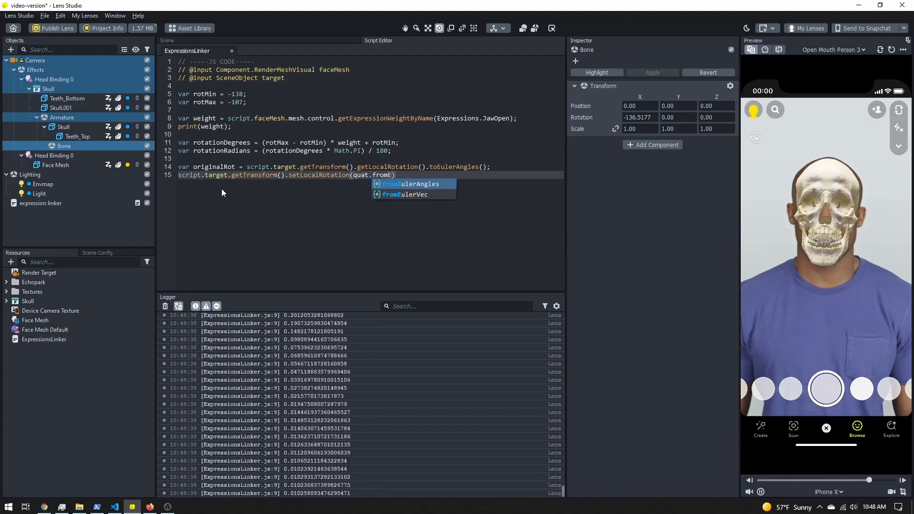
pyautogui.click(412, 184)
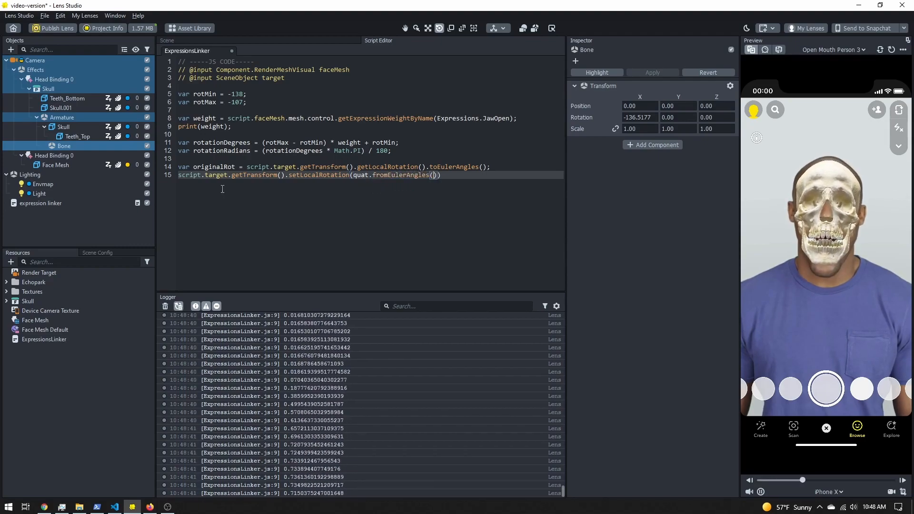
pyautogui.doubleClick(318, 176)
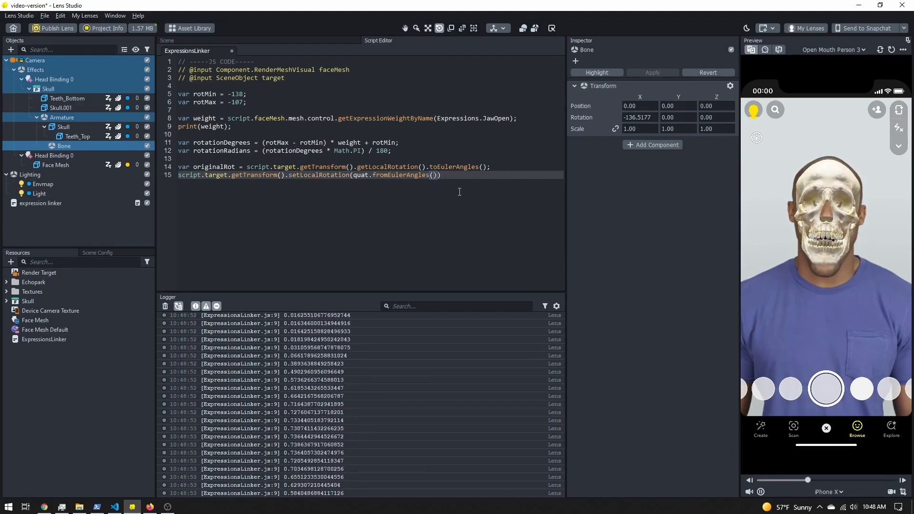
pyautogui.write('rotationRadians, originalRot.y, originalRot.z')
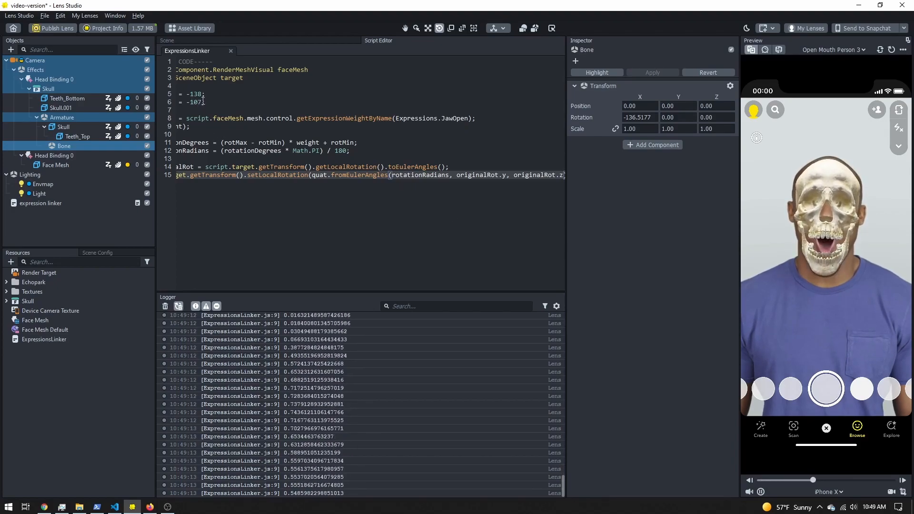
# - Change rotMax to -100 so the jaw opens in the right direction, and save
pyautogui.press('Backspace')
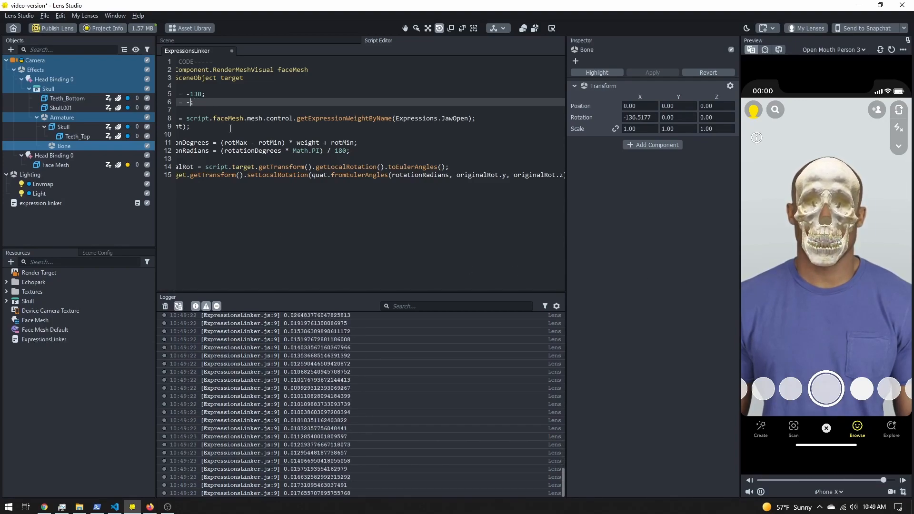
pyautogui.write('-100;')
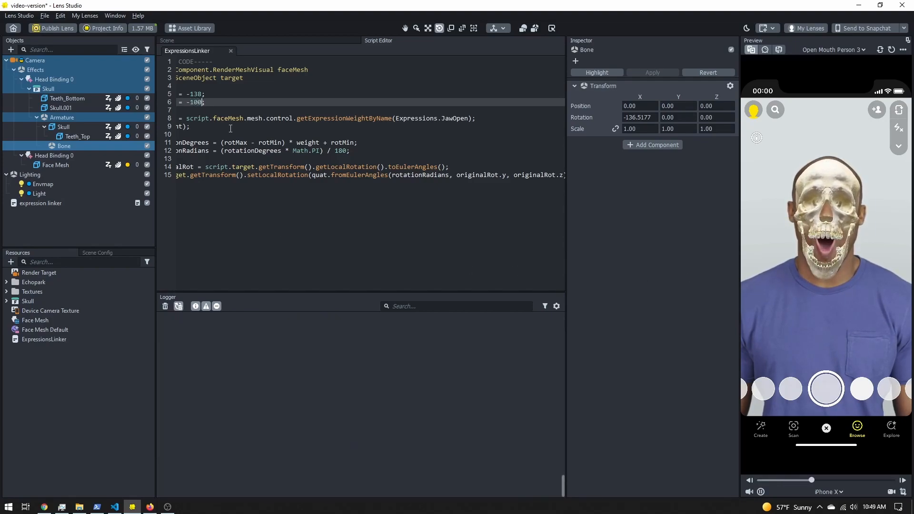